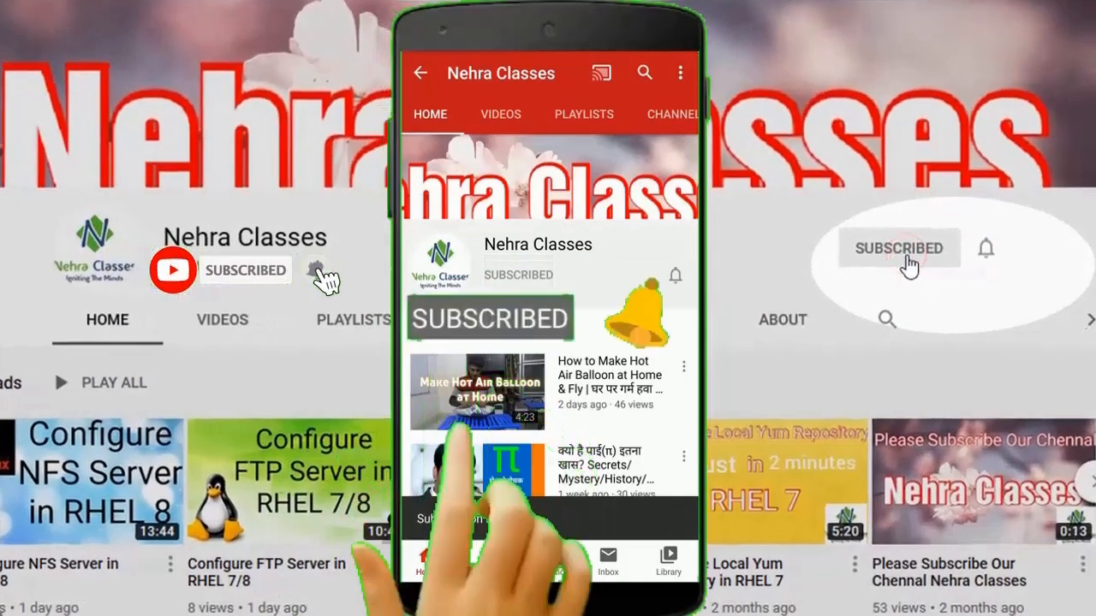
# Step: Bring the Notepad window with the LUKS step-by-step notes to the front
pyautogui.click(675, 276)
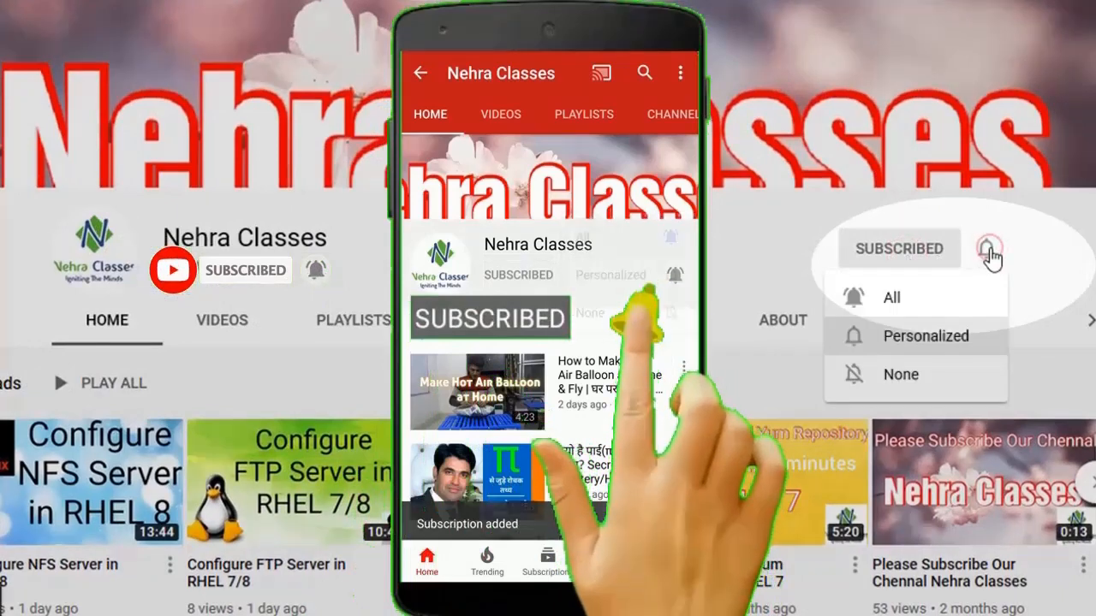
pyautogui.click(892, 297)
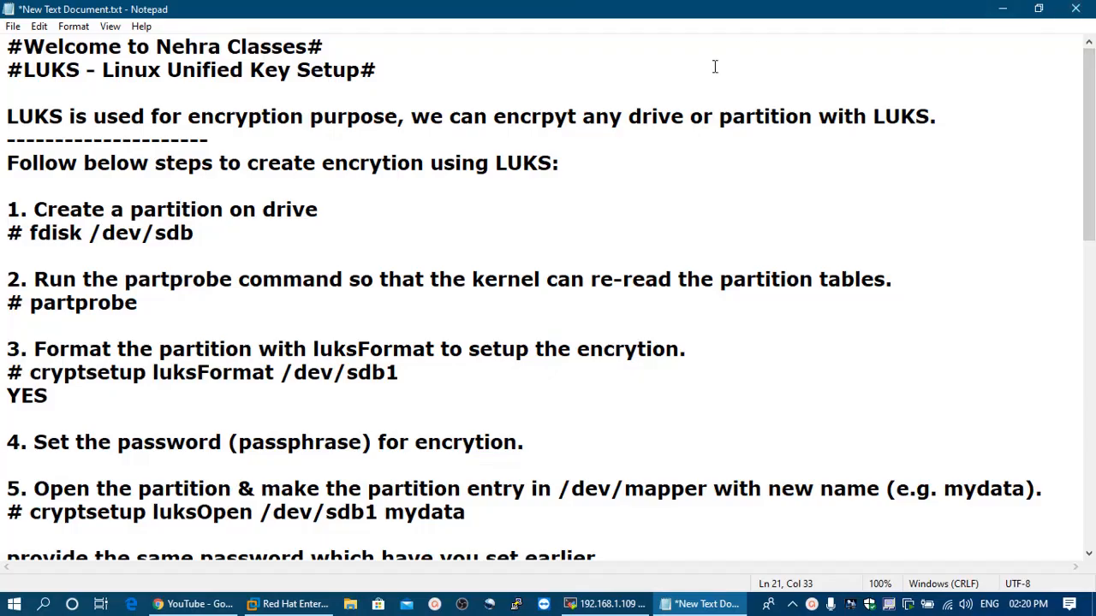
pyautogui.click(385, 512)
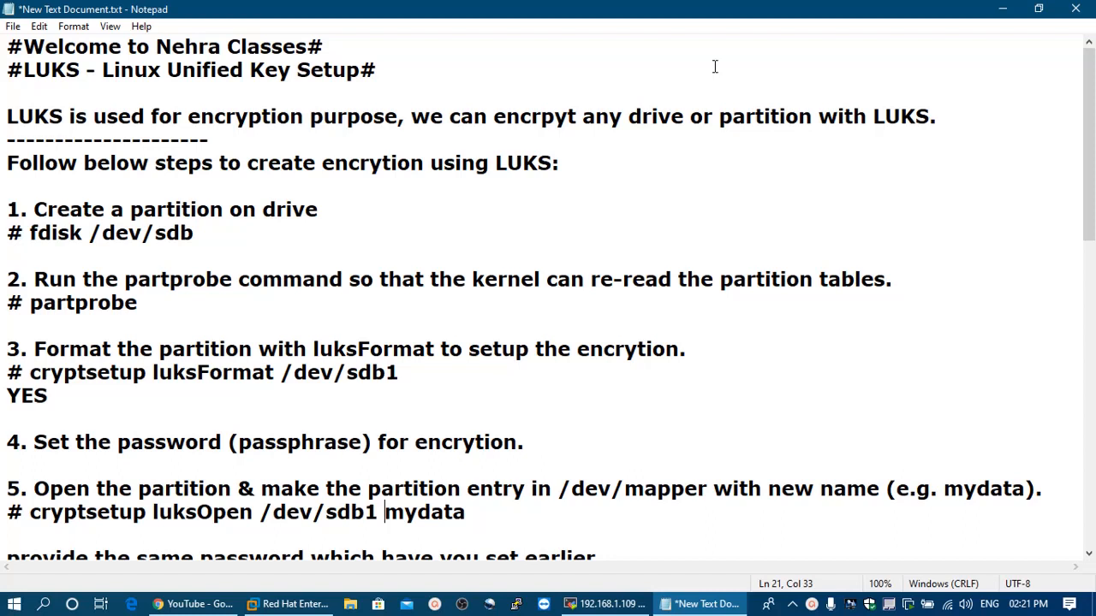
pyautogui.moveTo(417, 75)
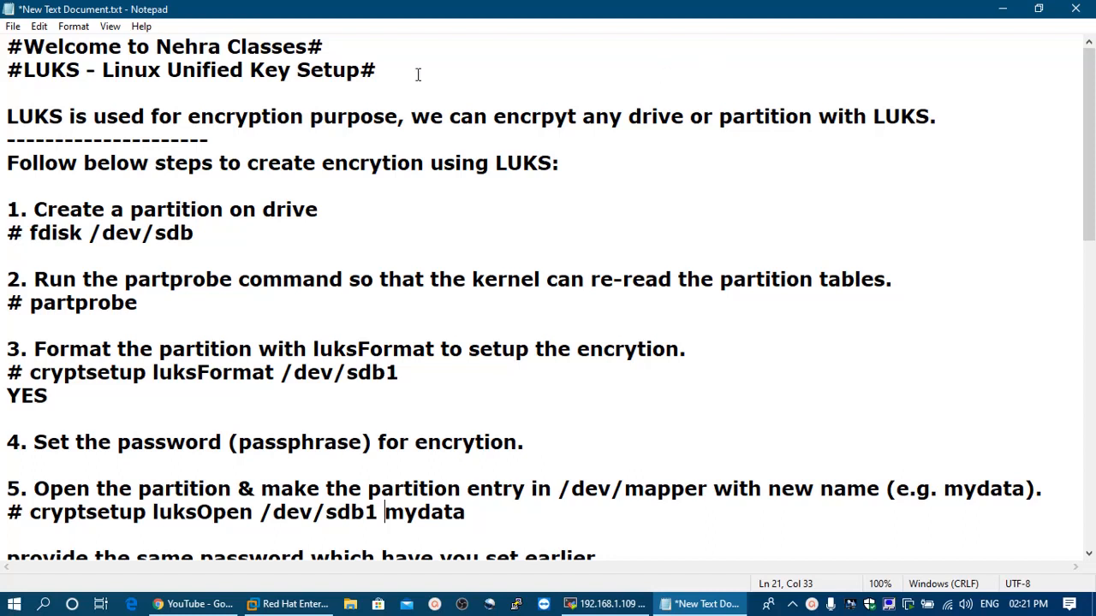
pyautogui.moveTo(231, 143)
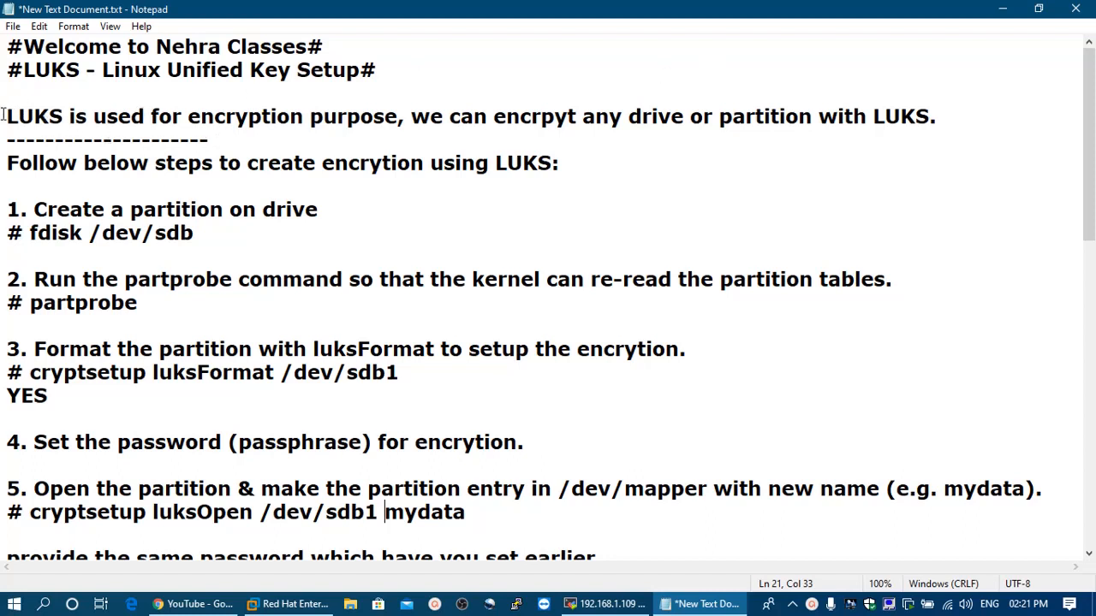
pyautogui.moveTo(7, 115); pyautogui.dragTo(301, 116)
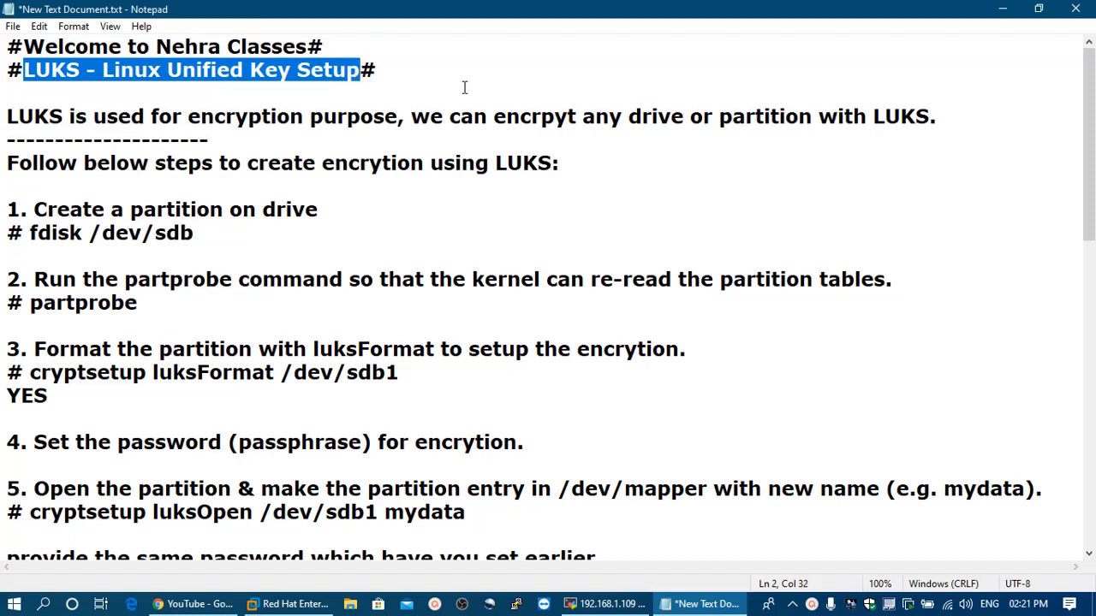
pyautogui.click(8, 92)
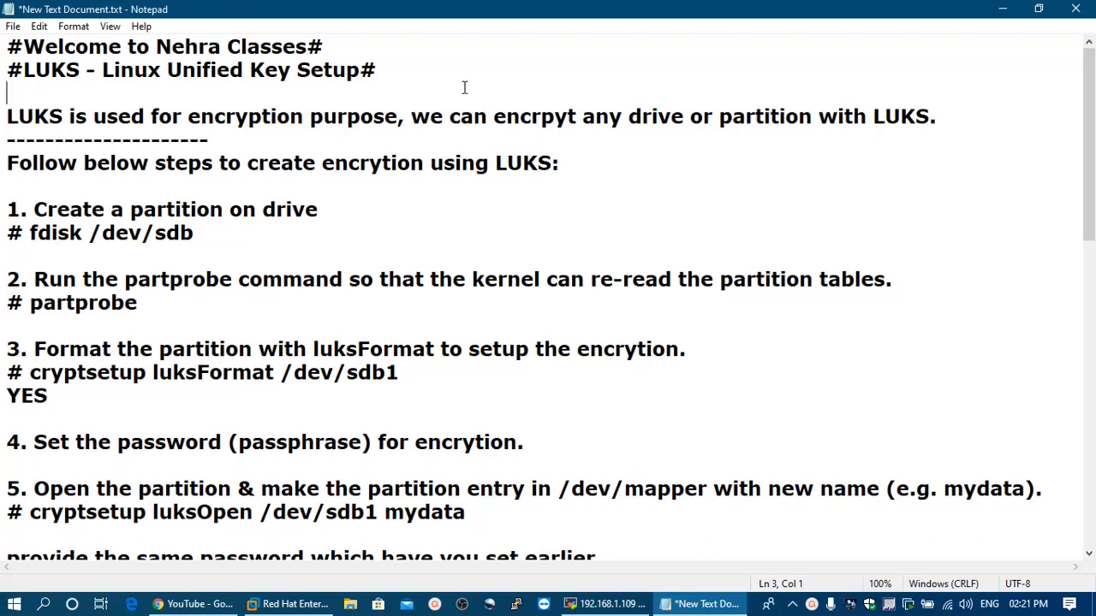
pyautogui.moveTo(168, 248)
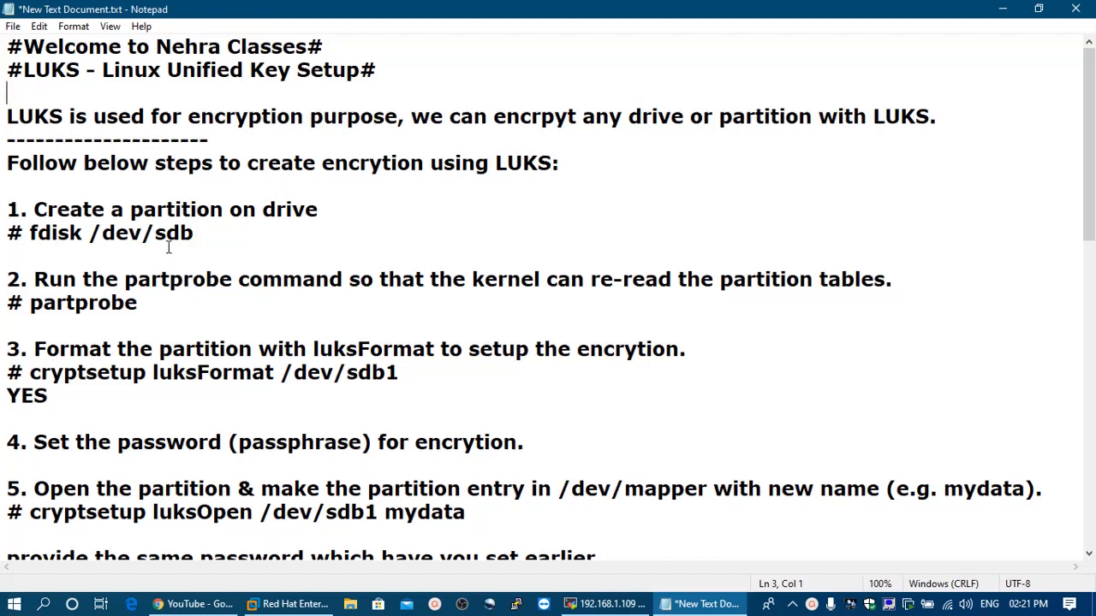
pyautogui.moveTo(34, 232); pyautogui.dragTo(194, 232)
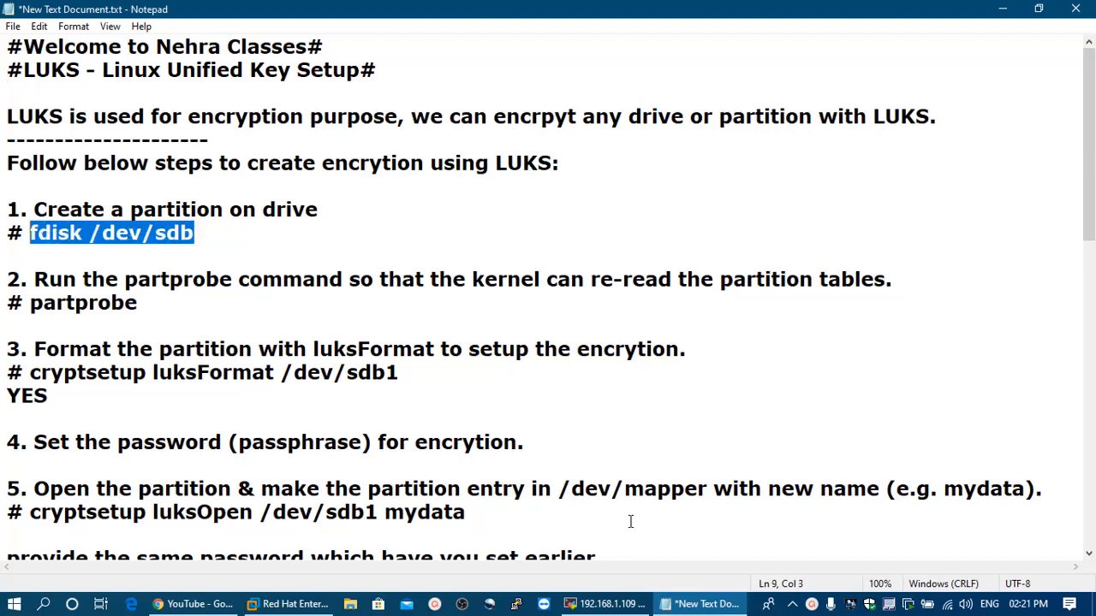
# Step: Replace /dev/sdb's partition with a new 6 GiB primary partition 1 via fdisk, then partprobe
pyautogui.click(602, 604)
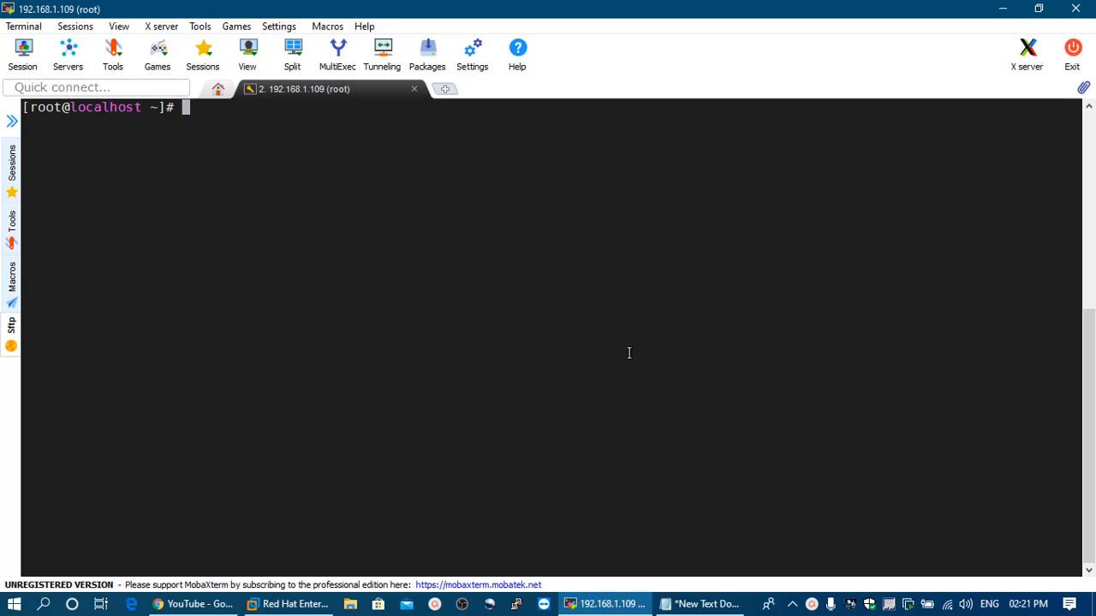
pyautogui.write('fidk')
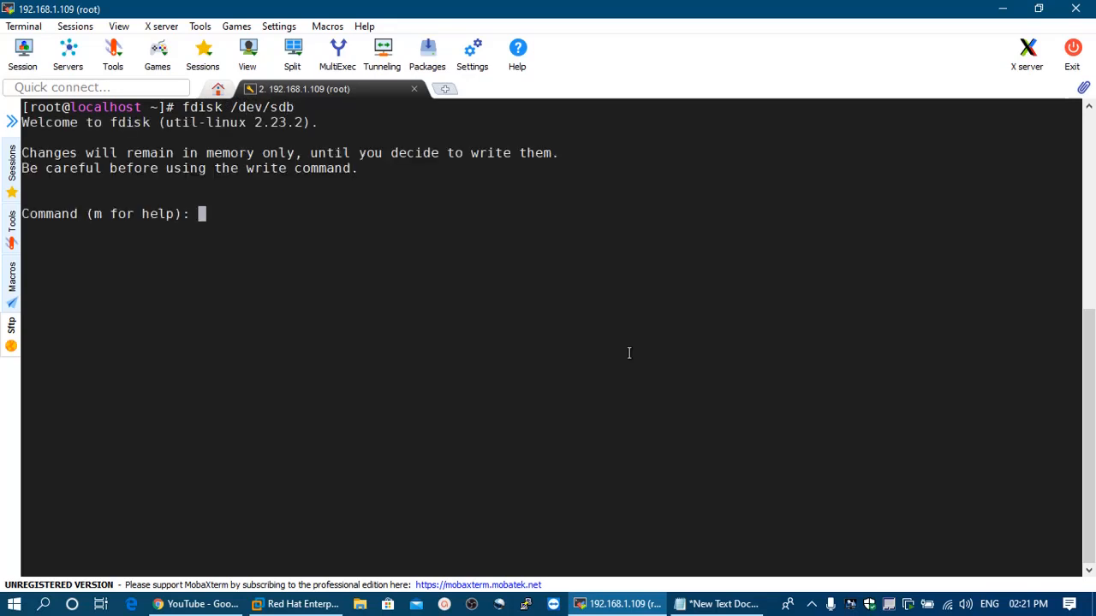
pyautogui.write('d')
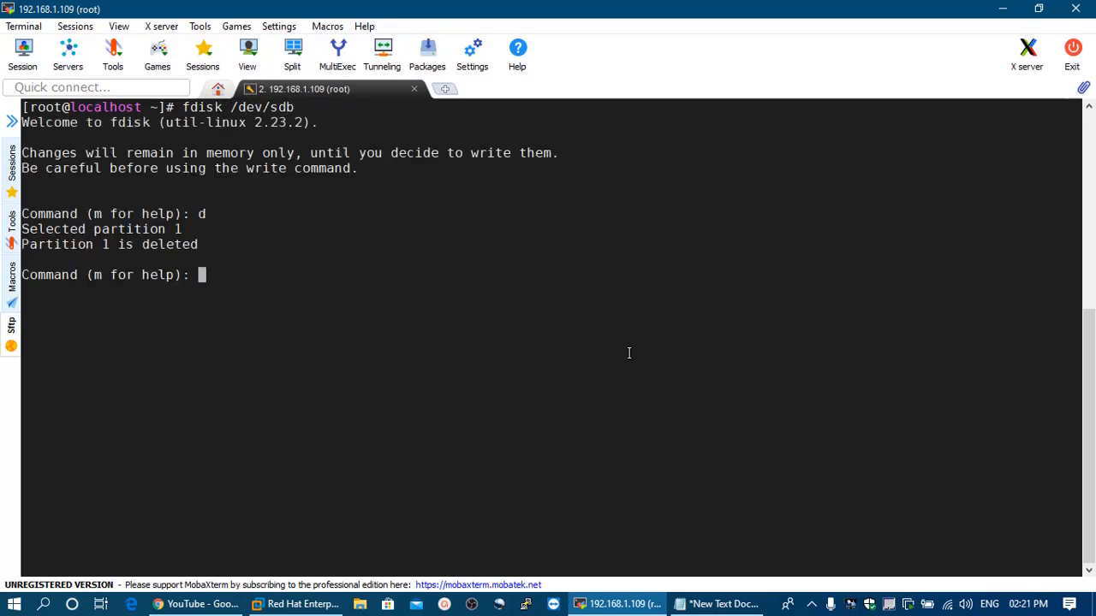
pyautogui.write('n')
pyautogui.write('w')
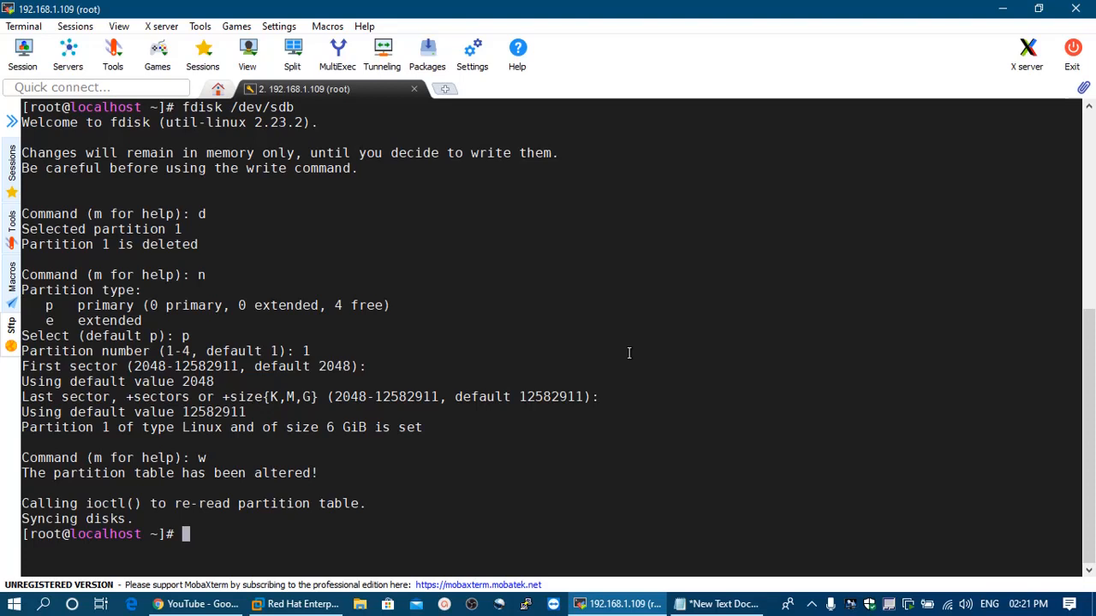
pyautogui.write('partp')
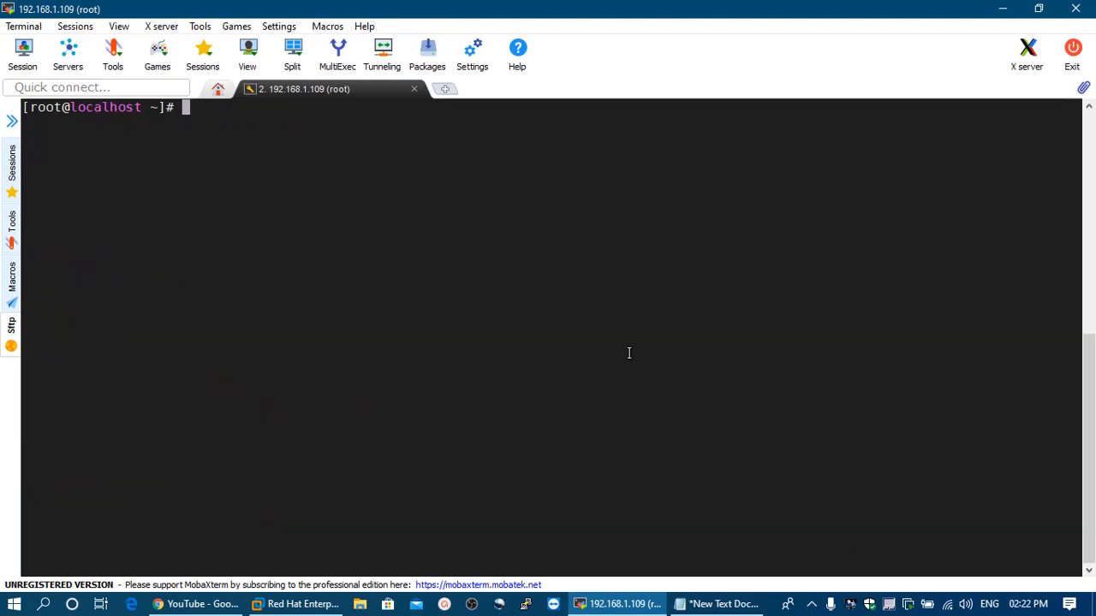
pyautogui.moveTo(672, 536)
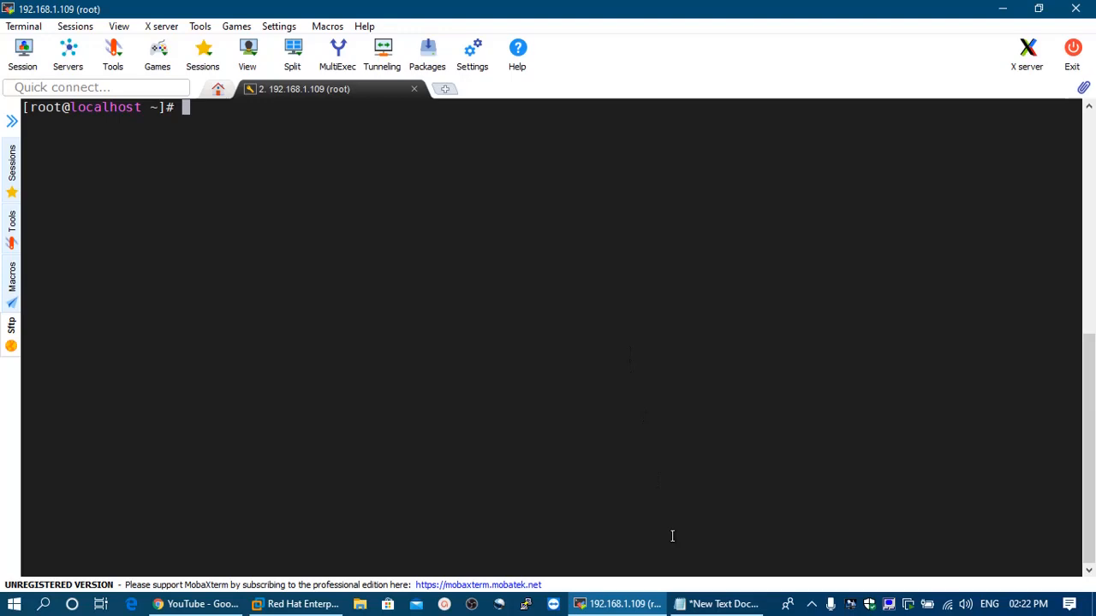
pyautogui.click(716, 604)
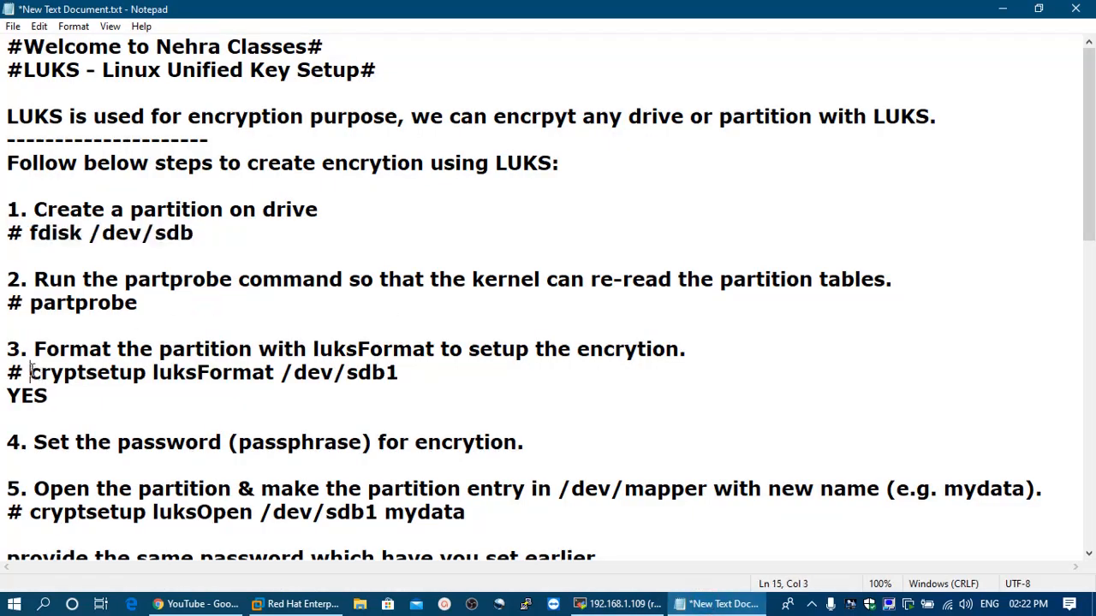
# Step: Copy 'cryptsetup luksFormat /dev/sdb1' from the notes onto the terminal prompt
pyautogui.moveTo(31, 372); pyautogui.dragTo(278, 373)
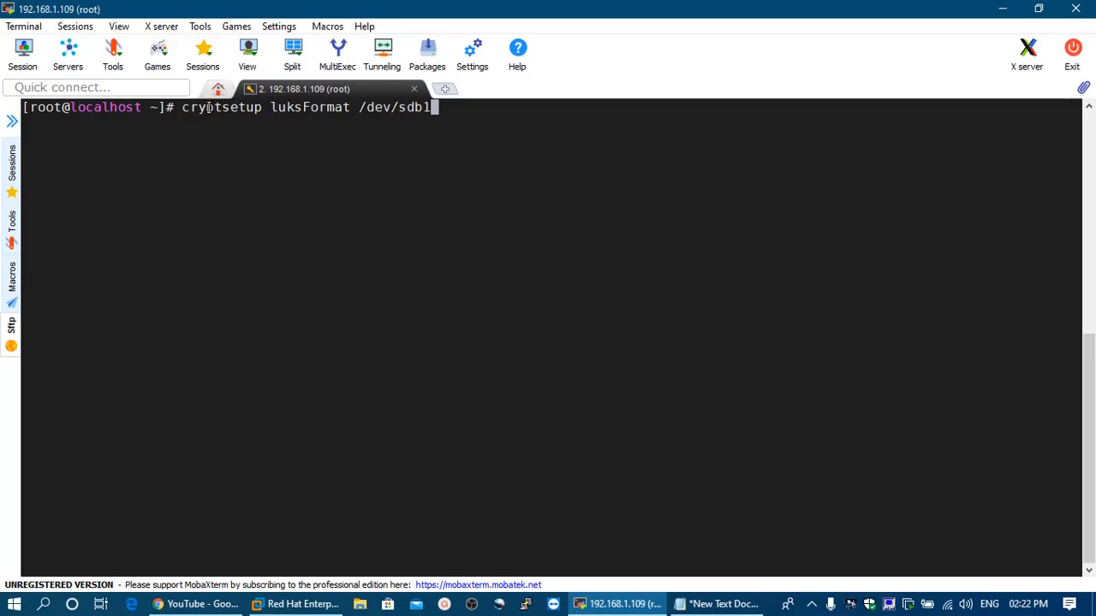
# Step: Run luksFormat on /dev/sdb1, confirming the overwrite warning with YES
pyautogui.doubleClick(221, 107)
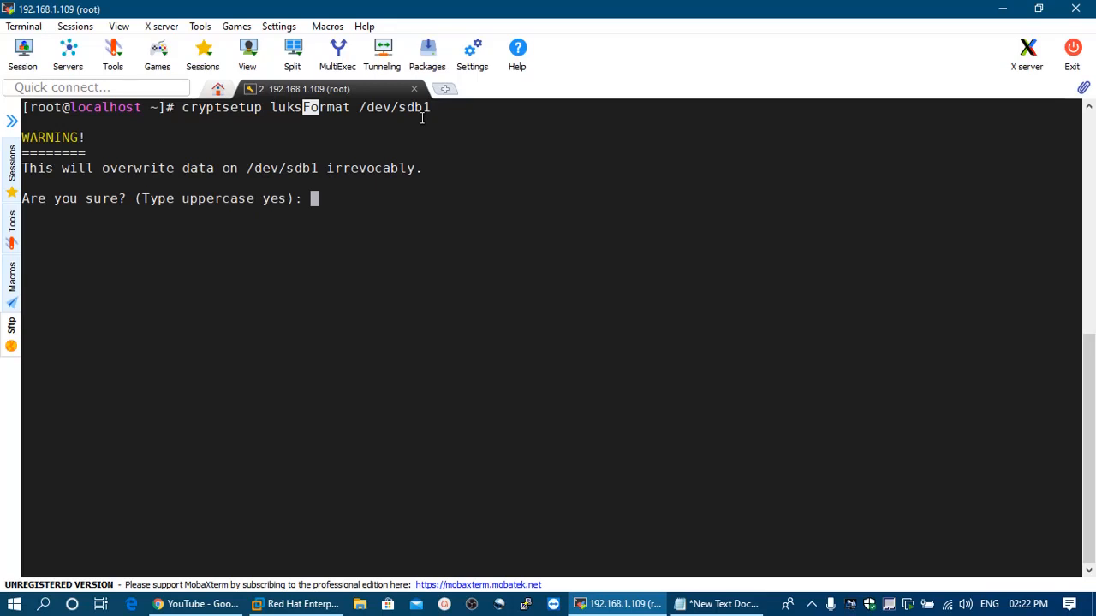
pyautogui.write('Y')
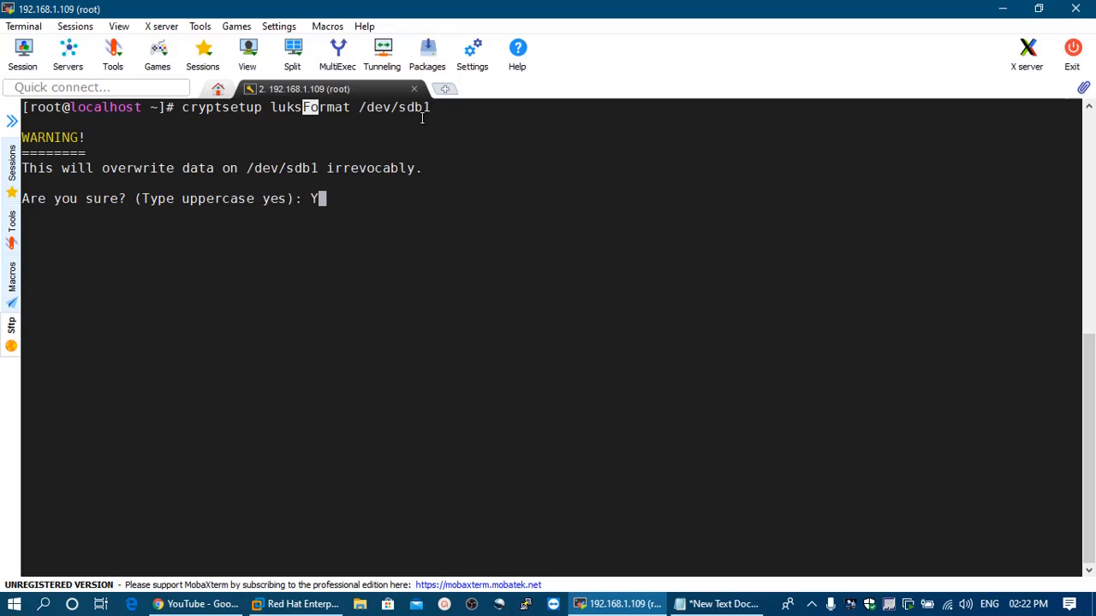
pyautogui.write('ES')
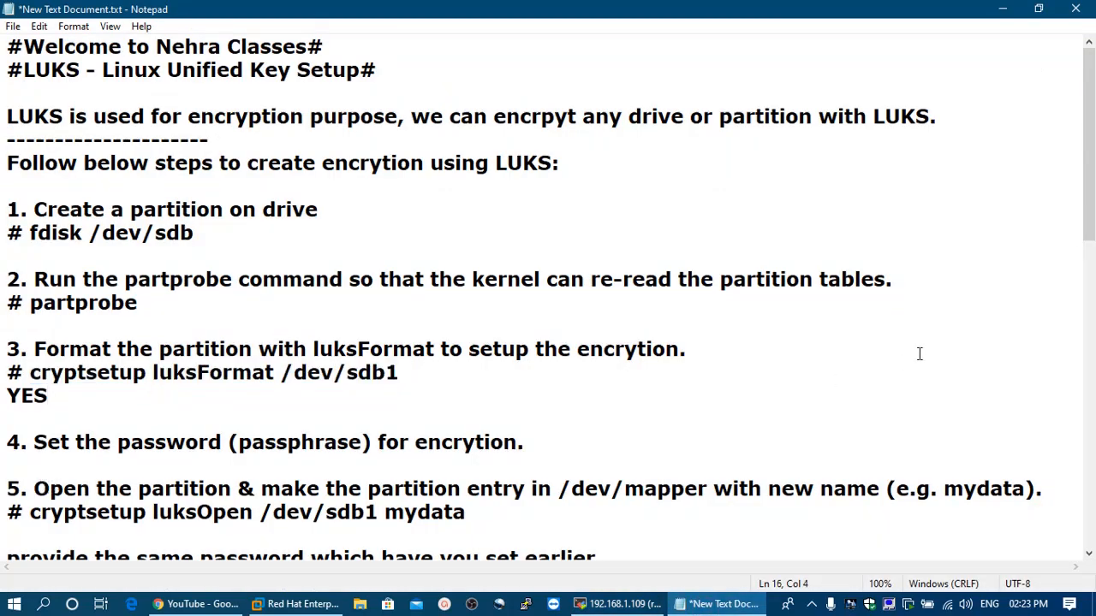
# Step: Scroll to step 5 and select 'cryptsetup luksOpen /dev/sdb1 mydata' in the notes
pyautogui.scroll(-3)
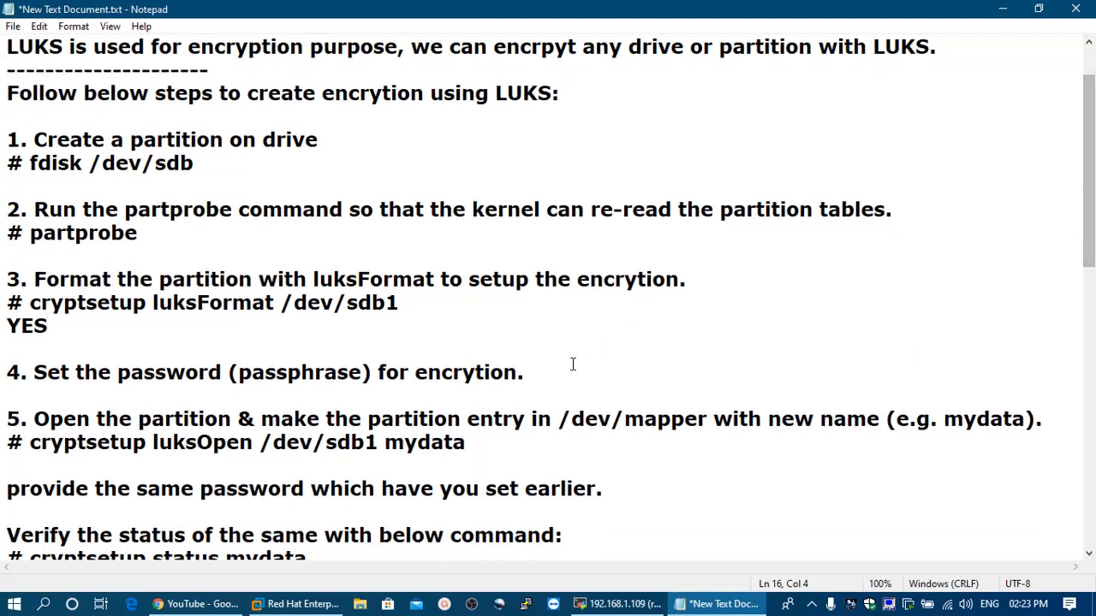
pyautogui.doubleClick(634, 419)
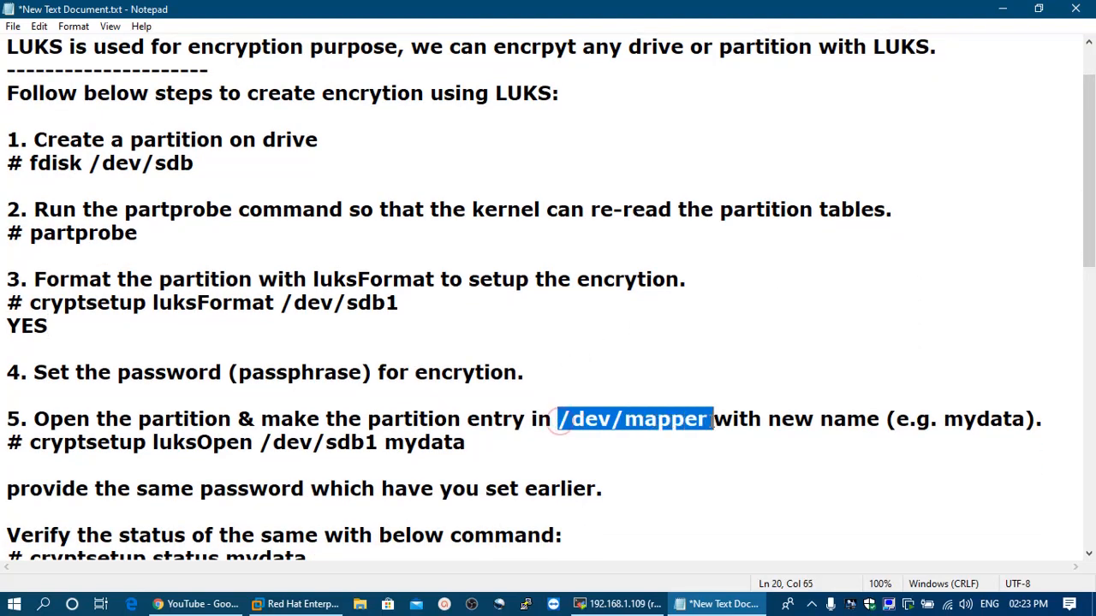
pyautogui.click(30, 443)
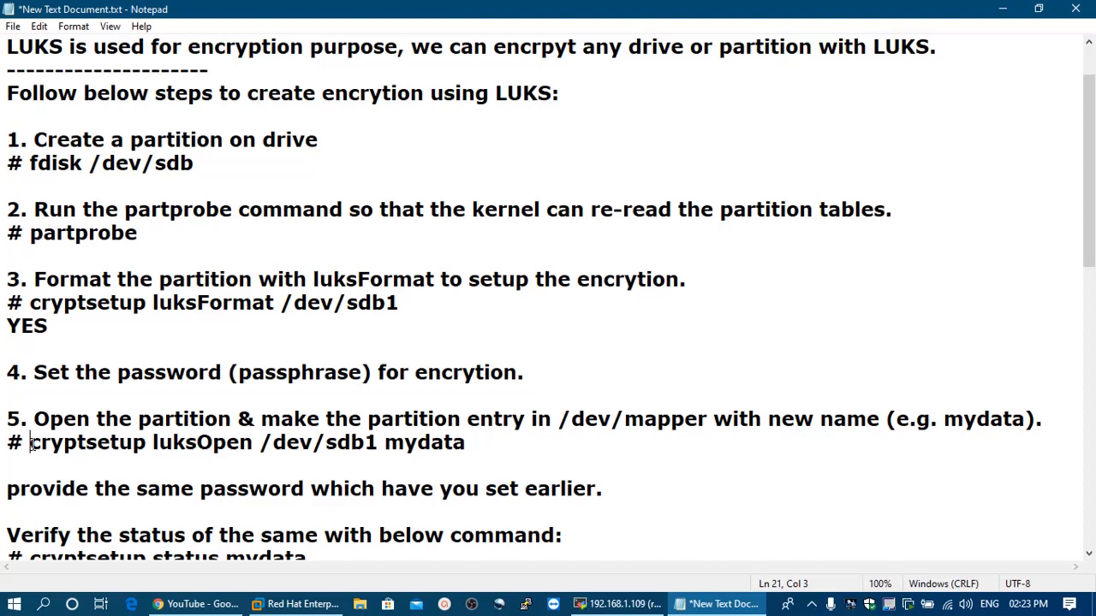
pyautogui.moveTo(30, 442); pyautogui.dragTo(465, 443)
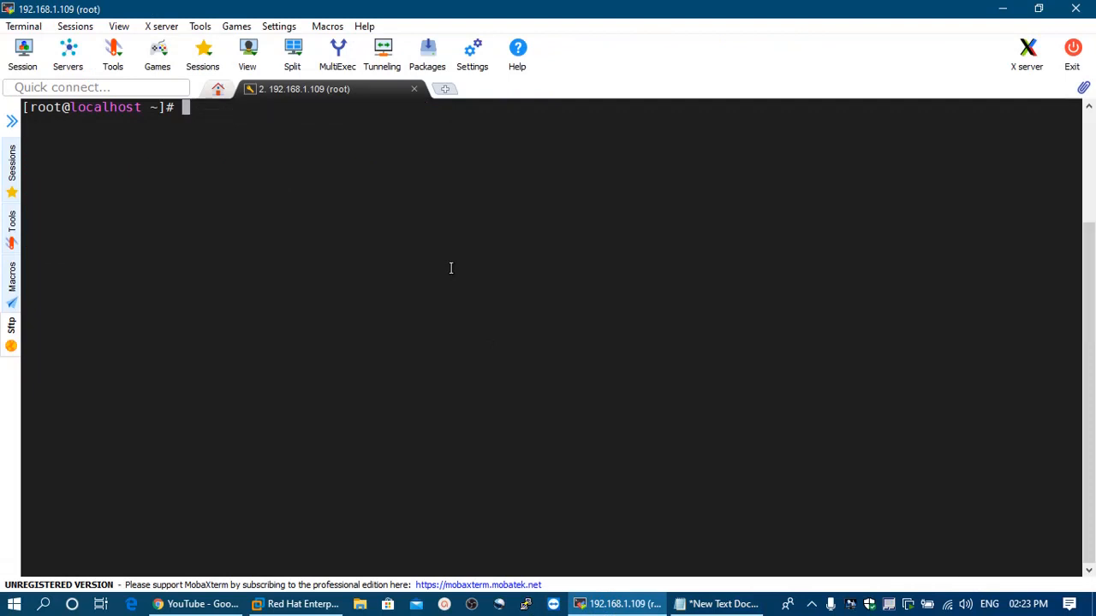
# Step: Unlock /dev/sdb1 as mydata, re-entering the passphrase after the first rejection
pyautogui.write('cryptsetup luksOpen /dev/sdb1 mydata')
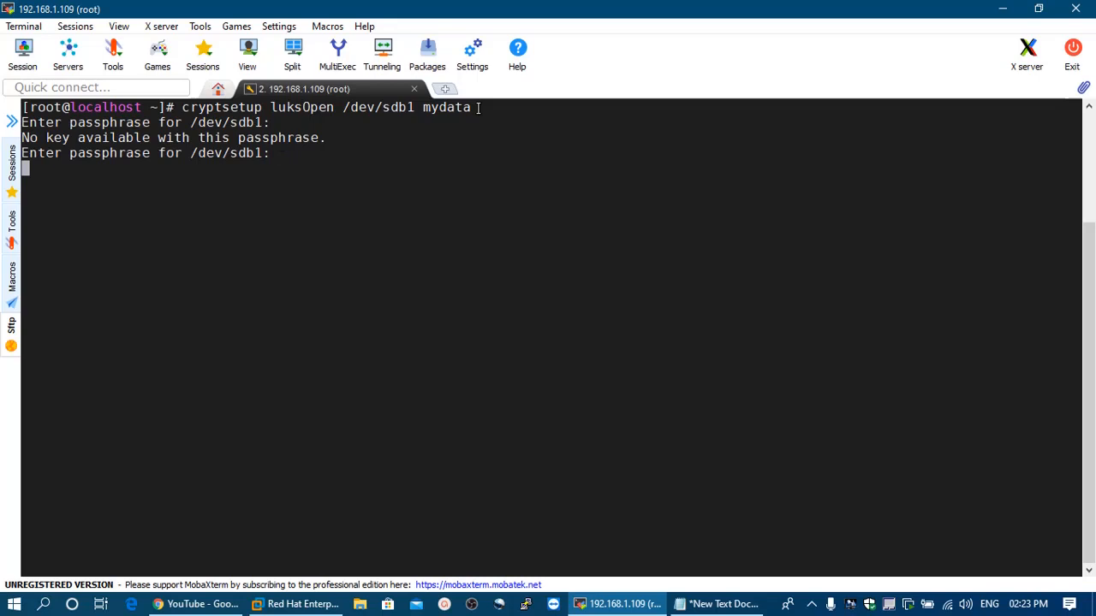
pyautogui.press('Enter')
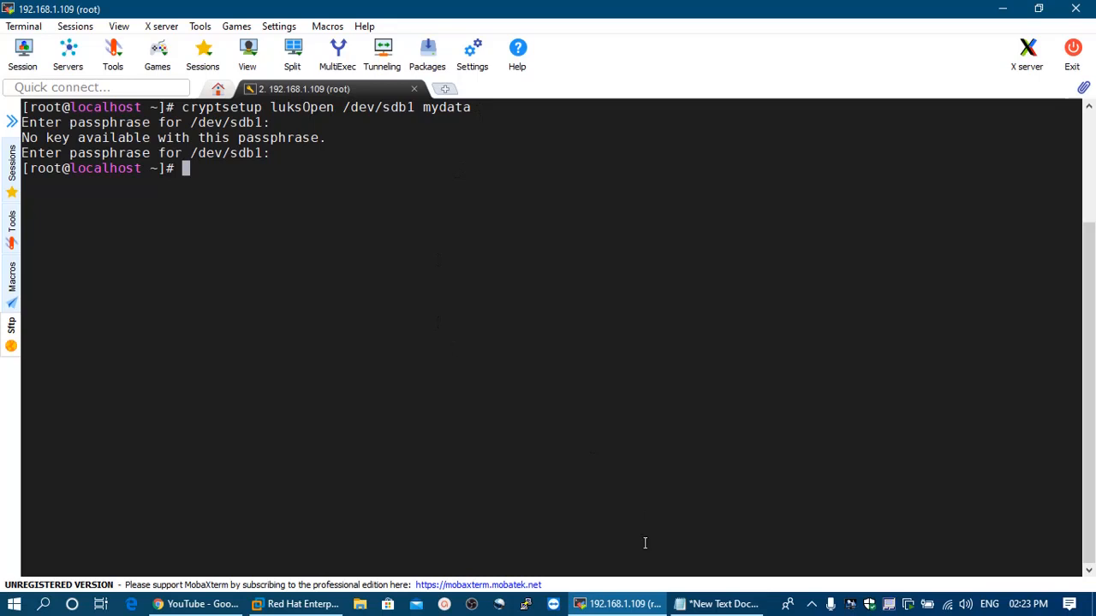
pyautogui.moveTo(814, 604)
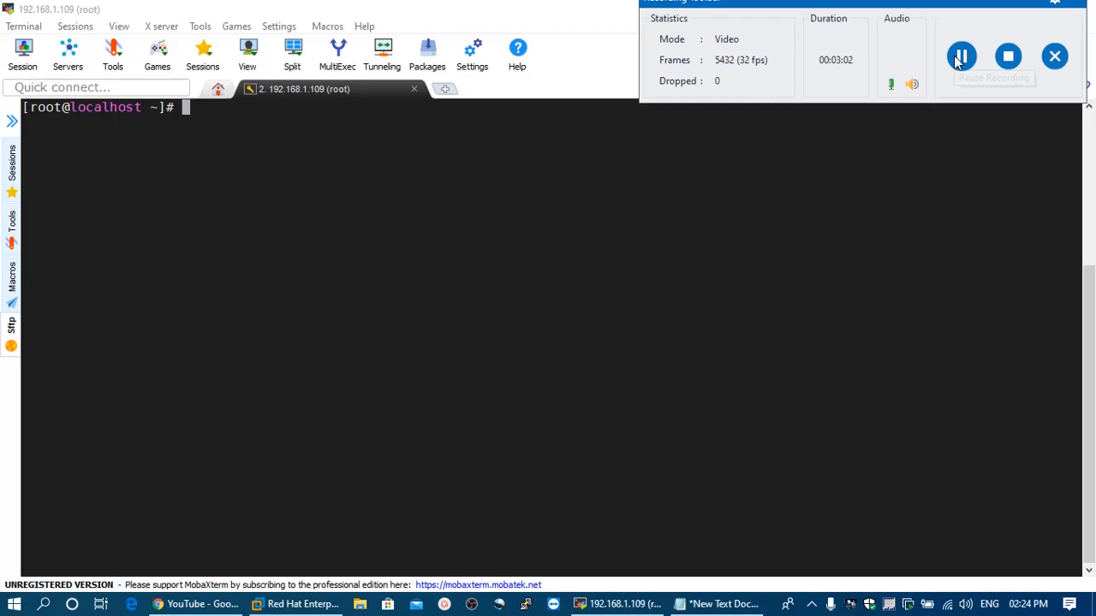
# Step: Run cryptsetup status mydata and lsblk to confirm the 6G mydata crypt device under sdb1
pyautogui.write('cryptsetup status mydata')
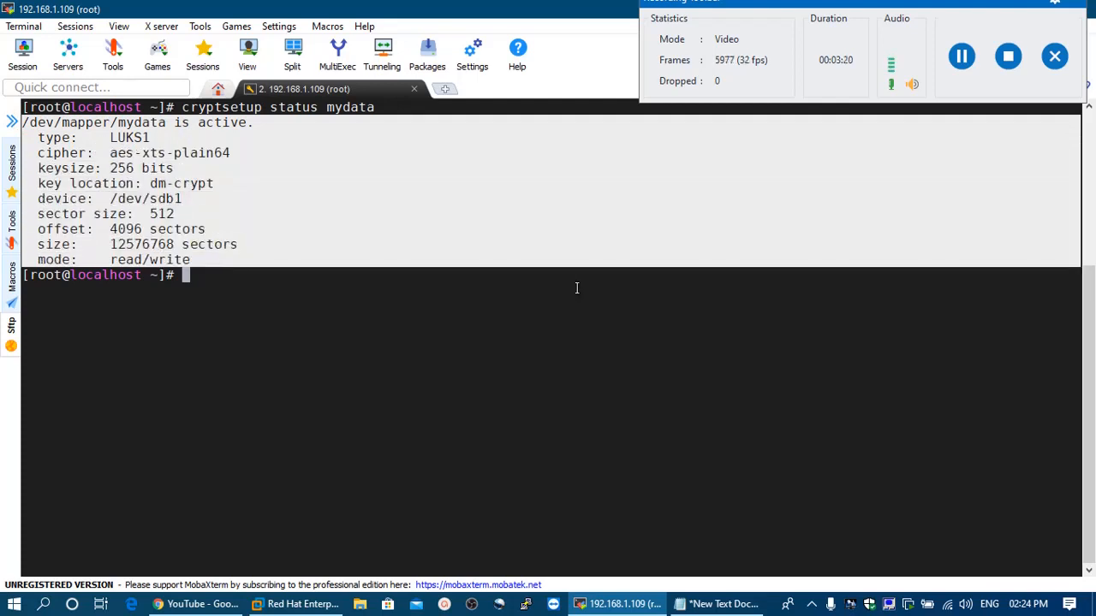
pyautogui.write('lsblk')
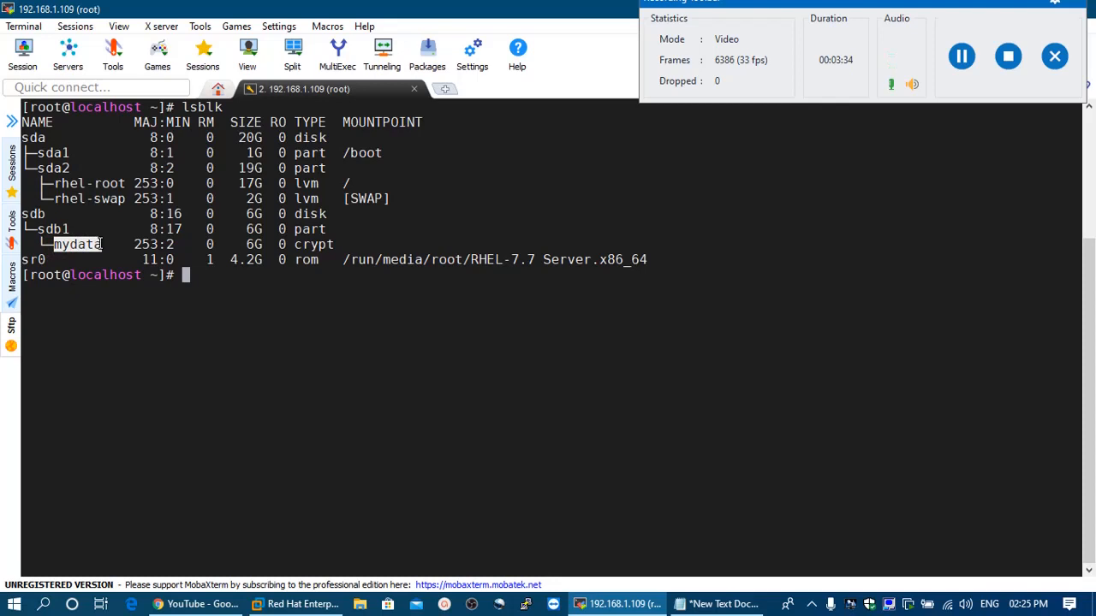
pyautogui.moveTo(321, 243)
pyautogui.write('crypt')
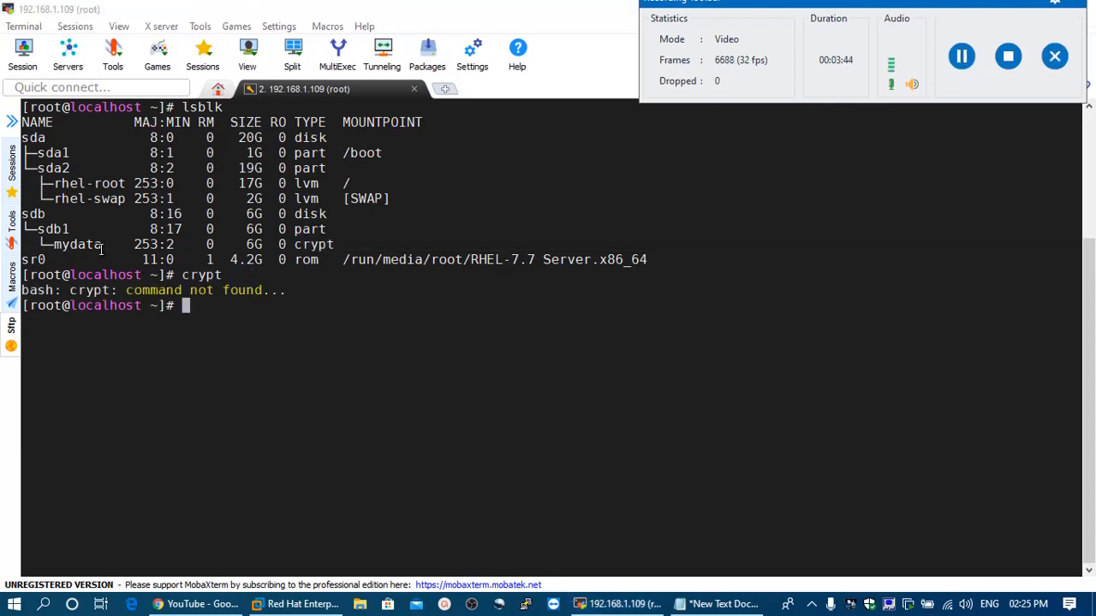
pyautogui.doubleClick(78, 244)
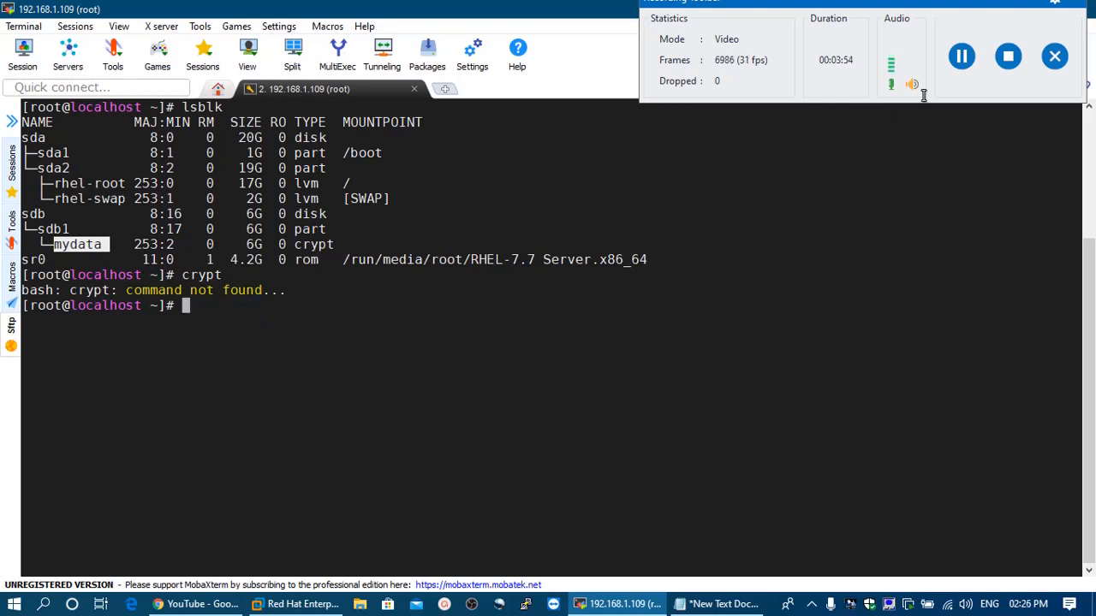
pyautogui.moveTo(962, 56)
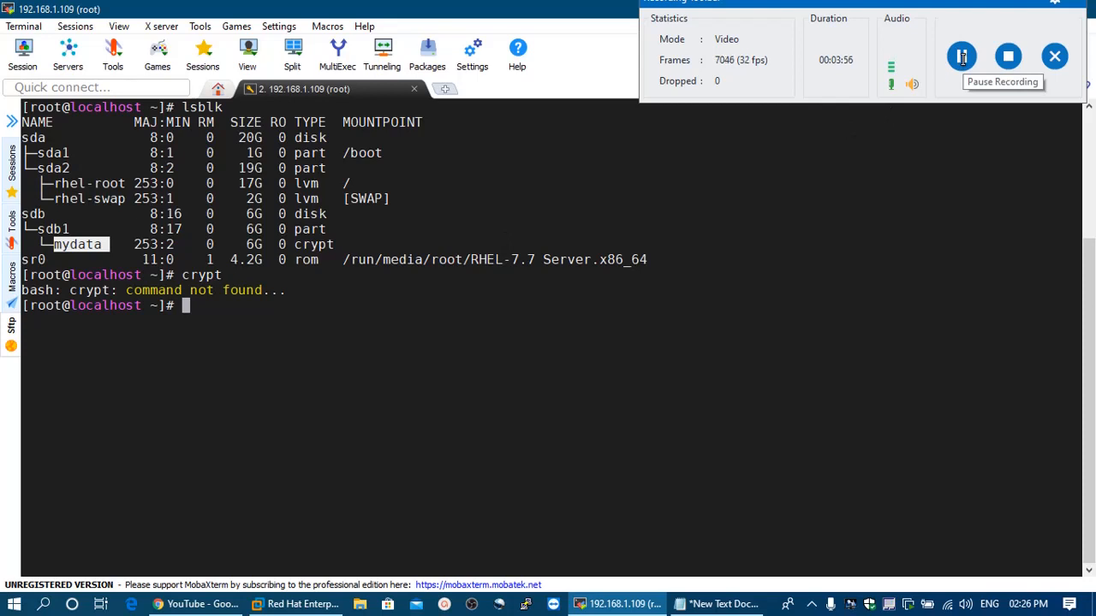
# Step: Format /dev/mapper/mydata as ext4 with mkfs.ext4 and clear the screen
pyautogui.write('mkfs.ext4 /dev/mapper/mydata')
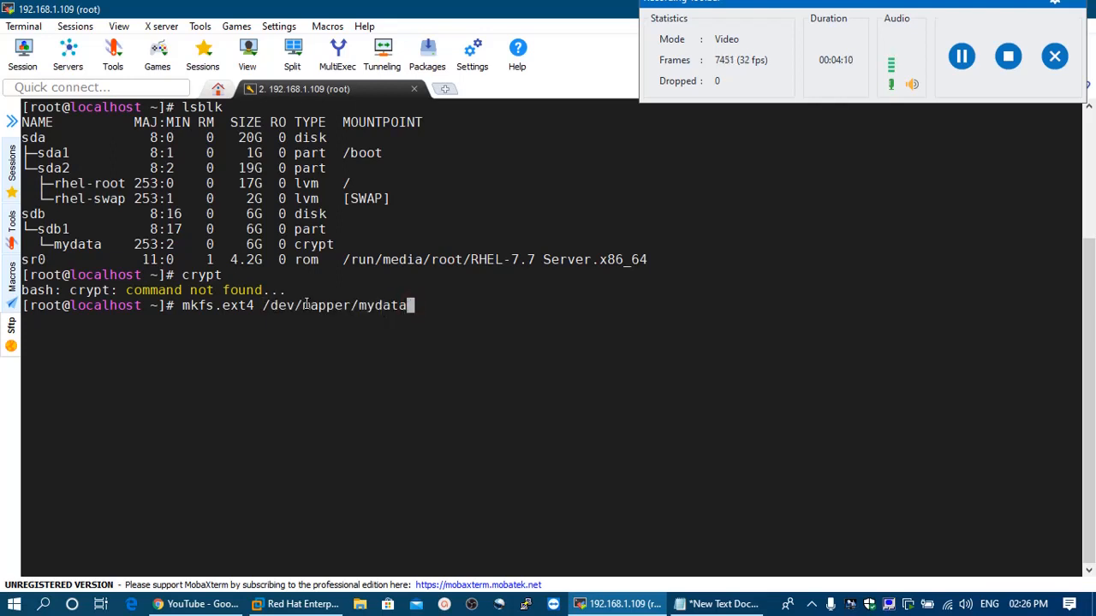
pyautogui.press('Return')
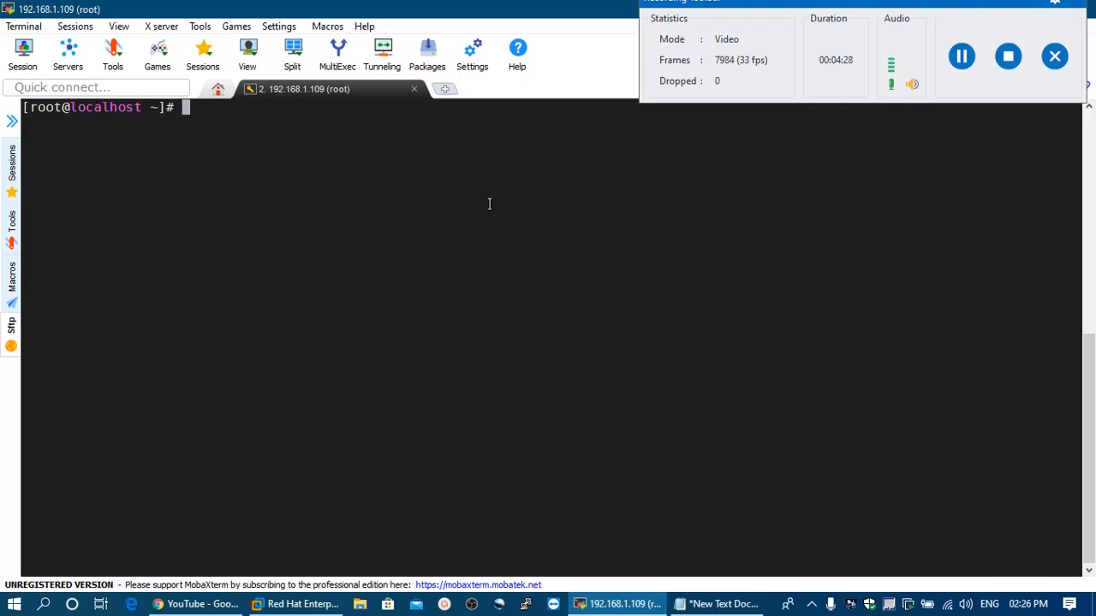
# Step: Create the /mydata directory and mount /dev/mapper/mydata on it
pyautogui.write('mkdir /mydata')
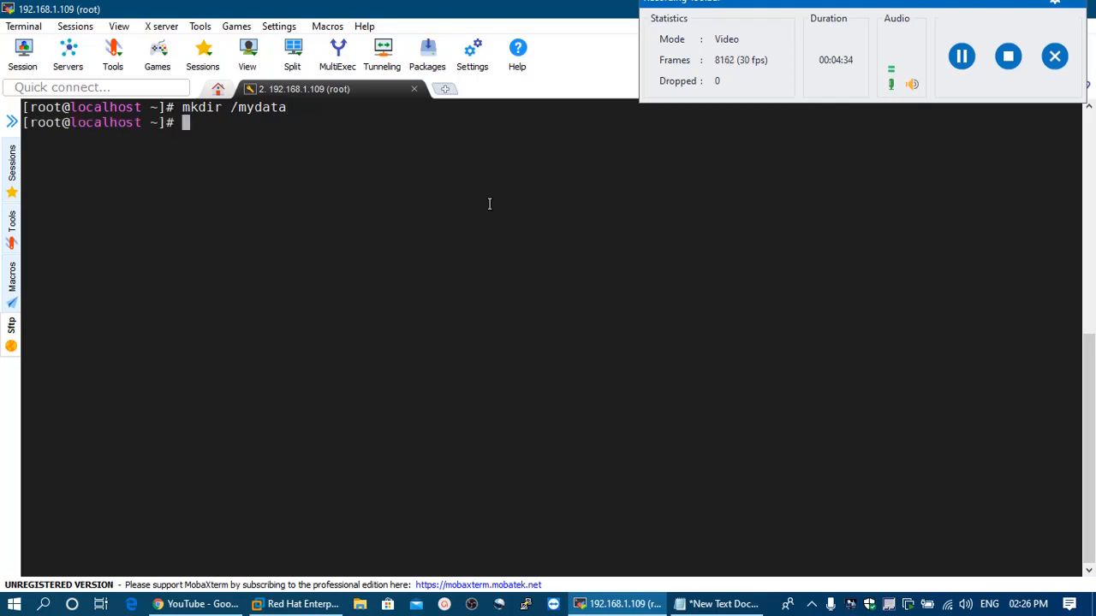
pyautogui.write('mount /de')
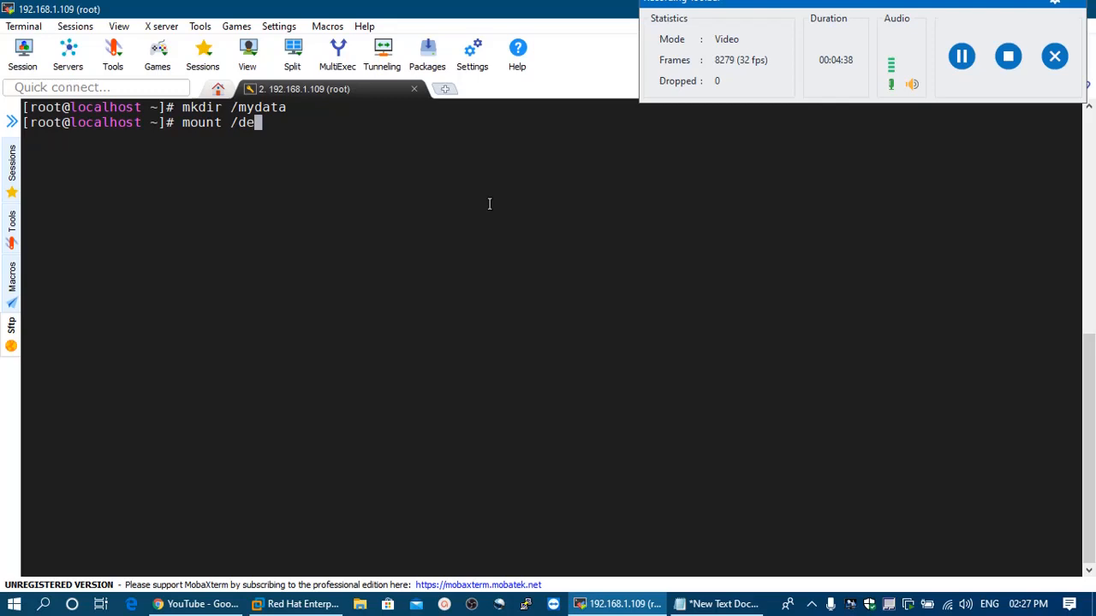
pyautogui.write('v/mapper/')
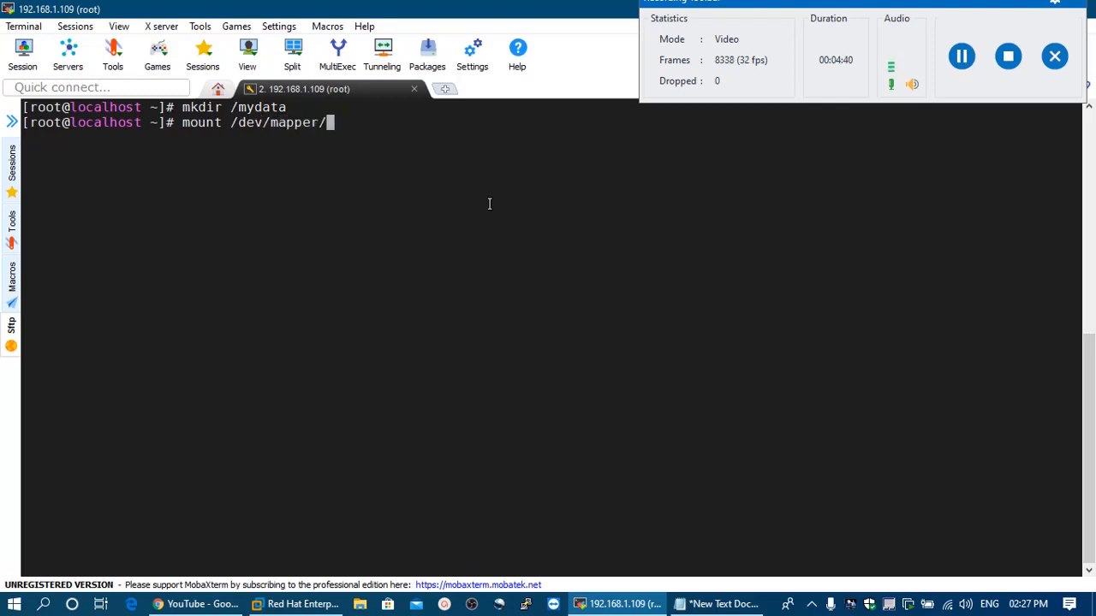
pyautogui.write('mydata /myd')
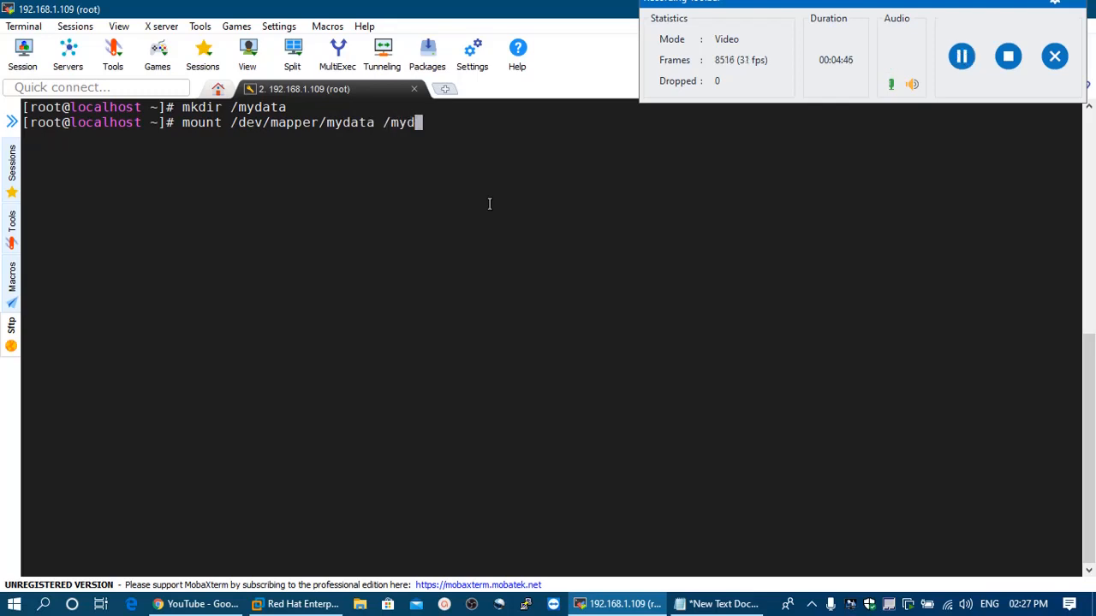
pyautogui.write('ata/')
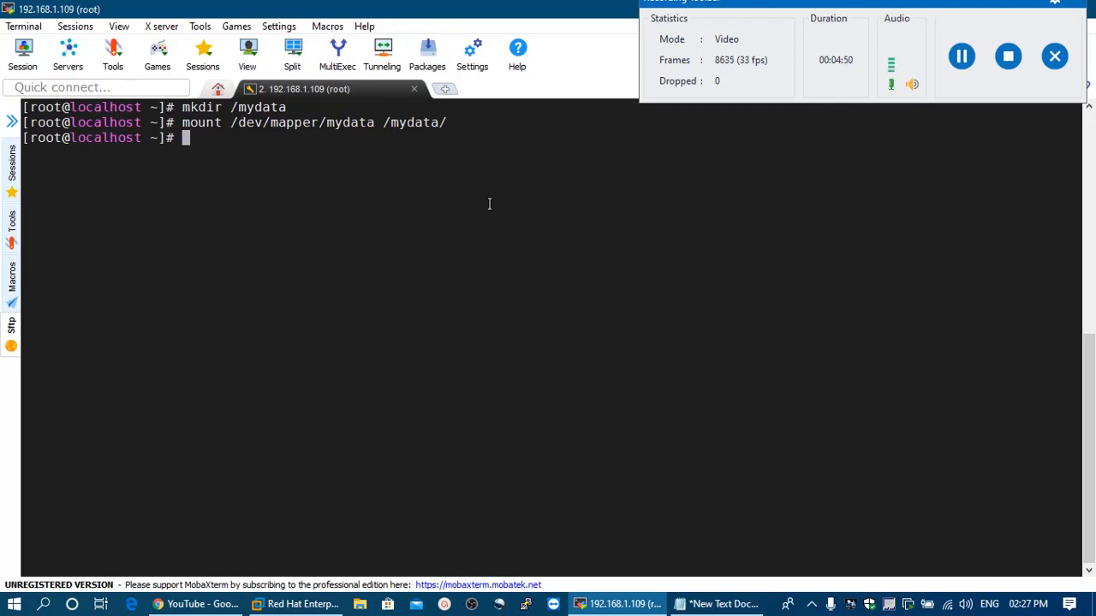
# Step: View a file under /etc with cat and begin opening /etc/fstab in vim
pyautogui.write('cat')
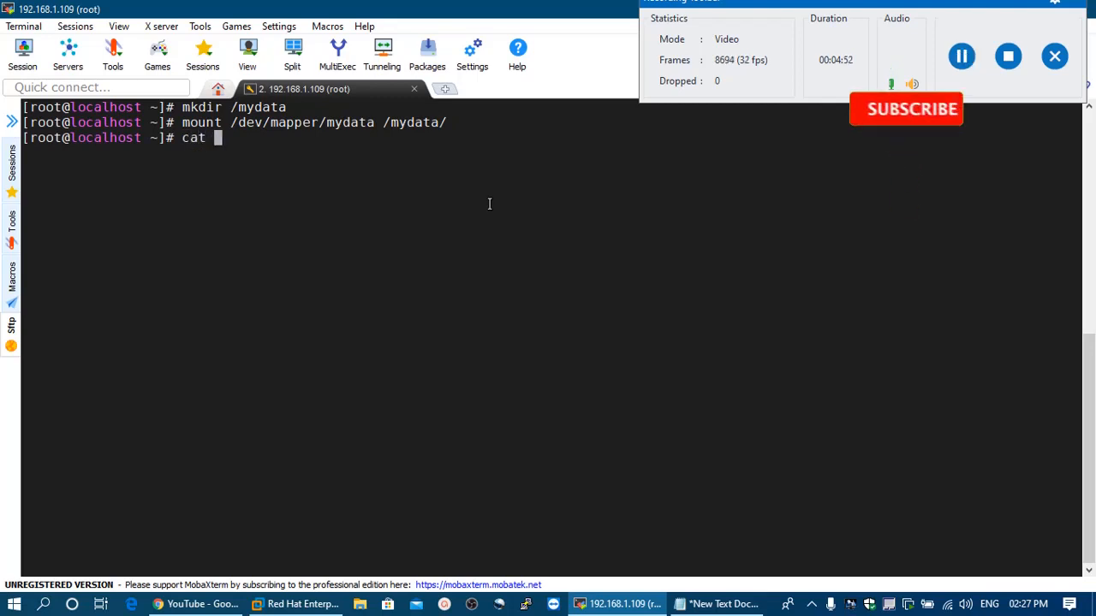
pyautogui.write('/')
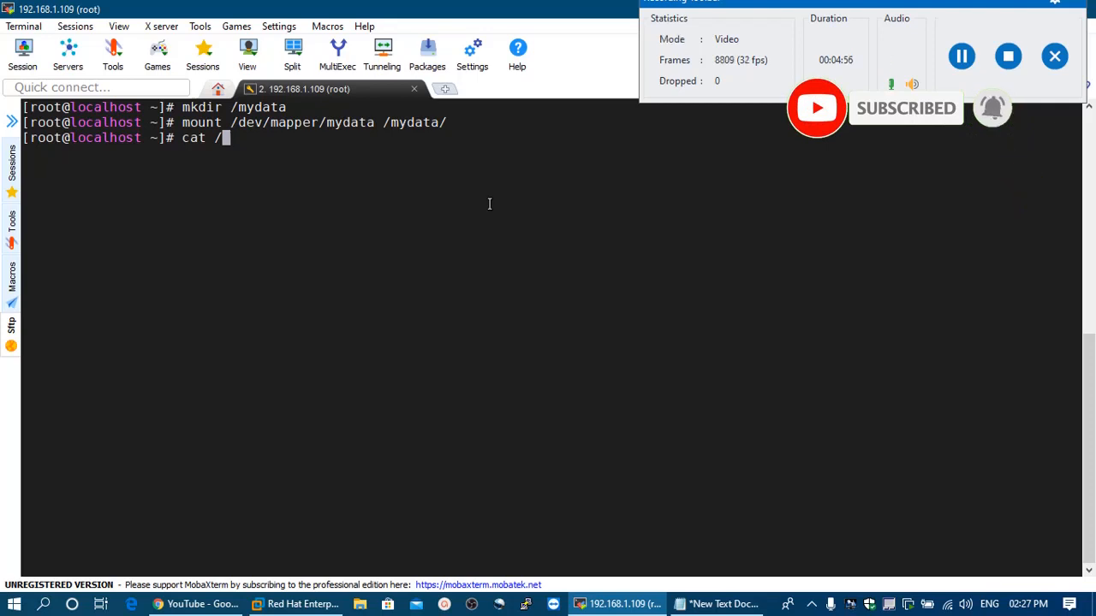
pyautogui.write('etc/')
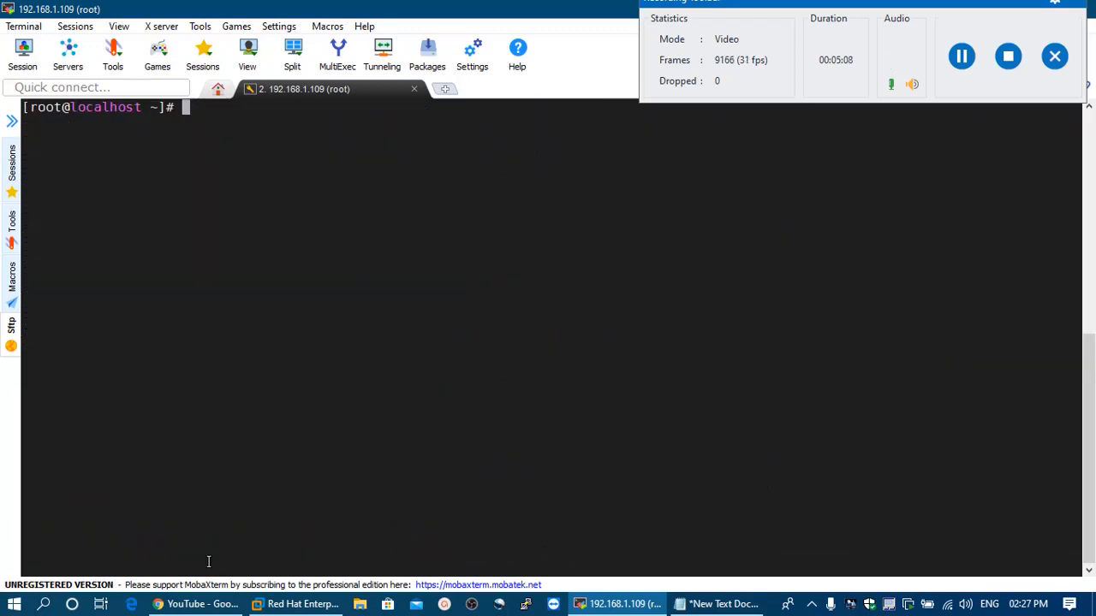
pyautogui.write('vim /e')
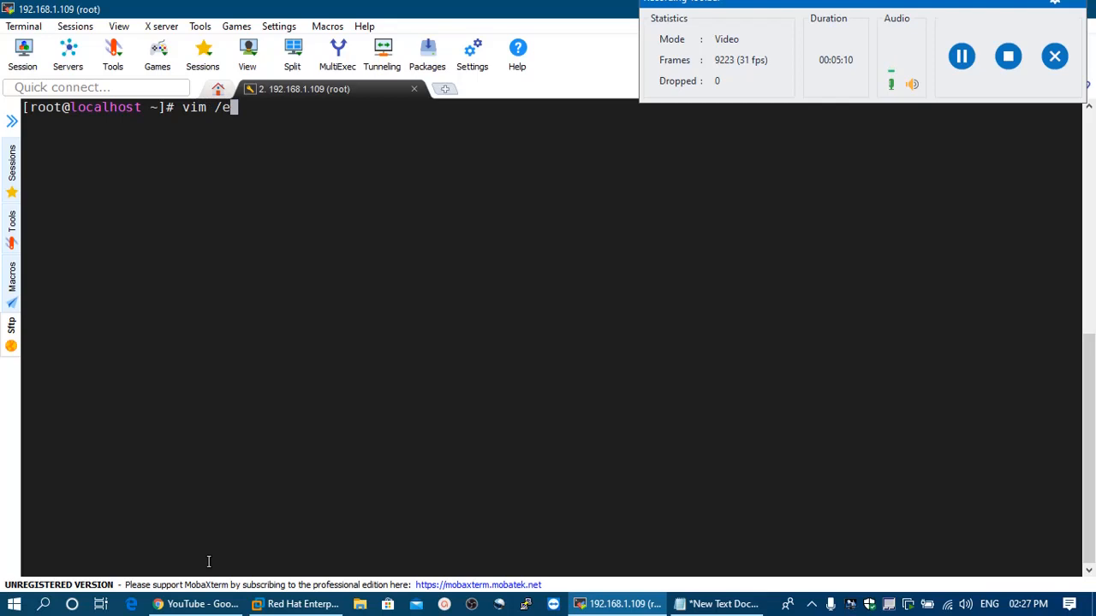
# Step: Add '/dev/mapper/mydata /mydata ext4 rw,seclabel,relatime,data=ordered 0 0' to /etc/fstab
pyautogui.write('tc/fstab')
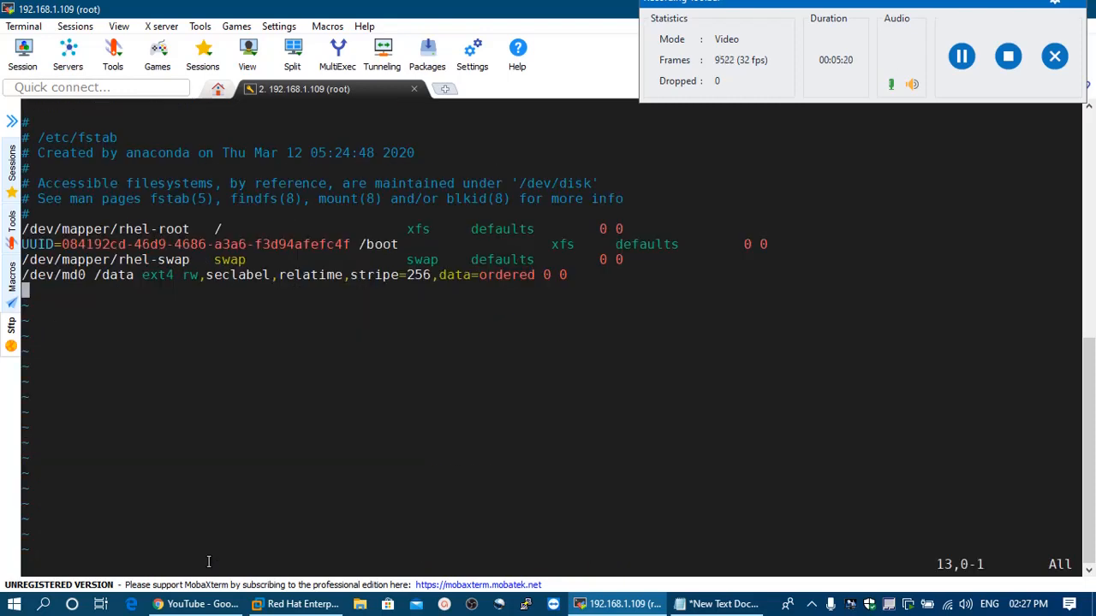
pyautogui.press('i')
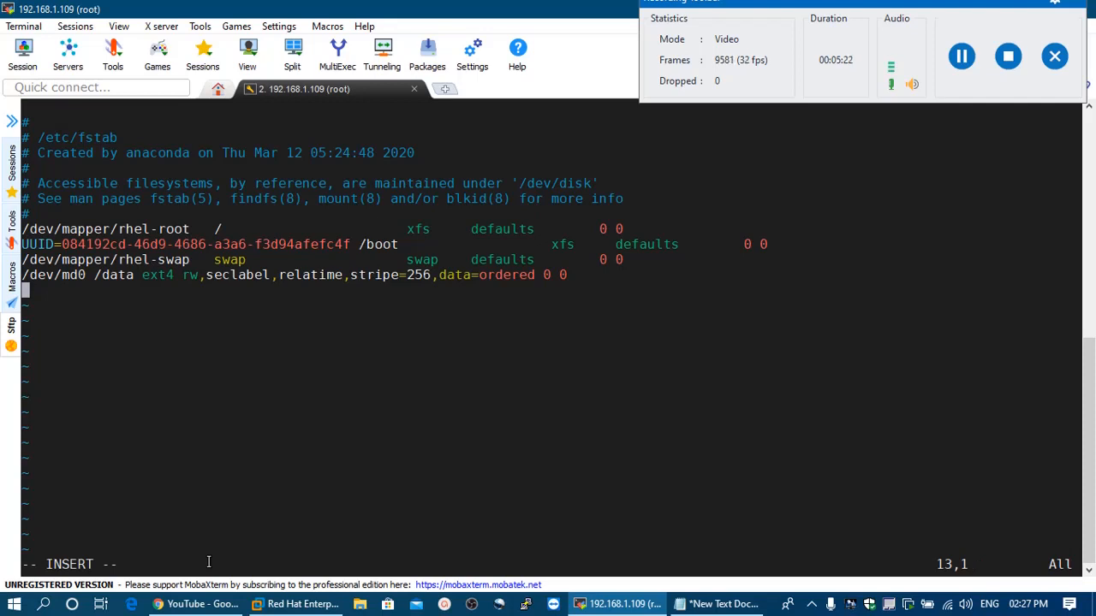
pyautogui.write('/dev/mapper/mydata /mydata ext4 rw,seclabel,relatime,data=ordered 0 0')
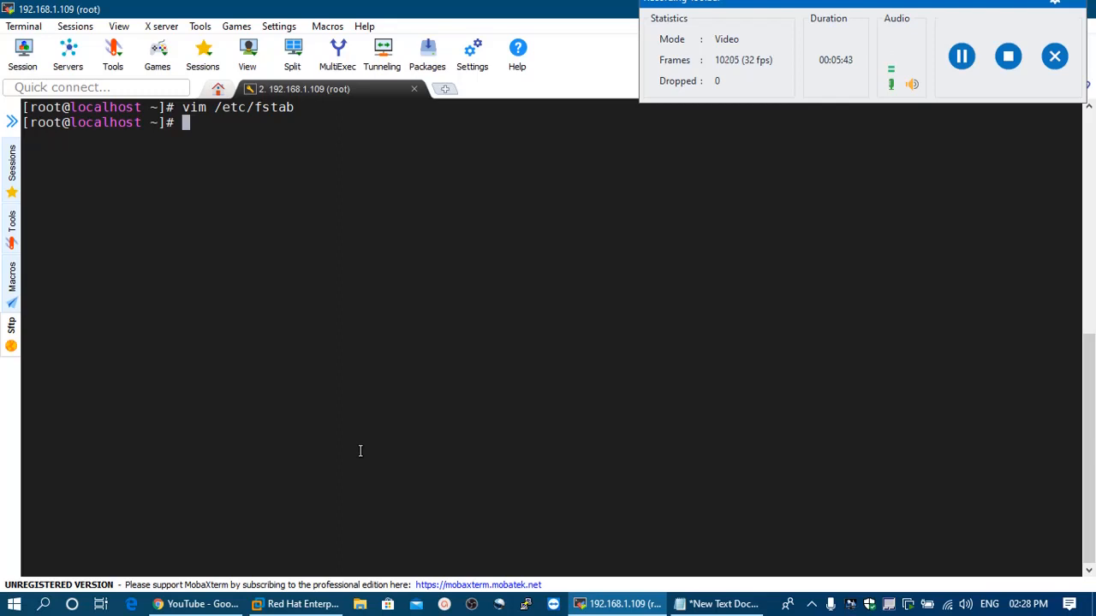
# Step: Unmount /mydata and remount it from fstab with mount -a
pyautogui.write('mount')
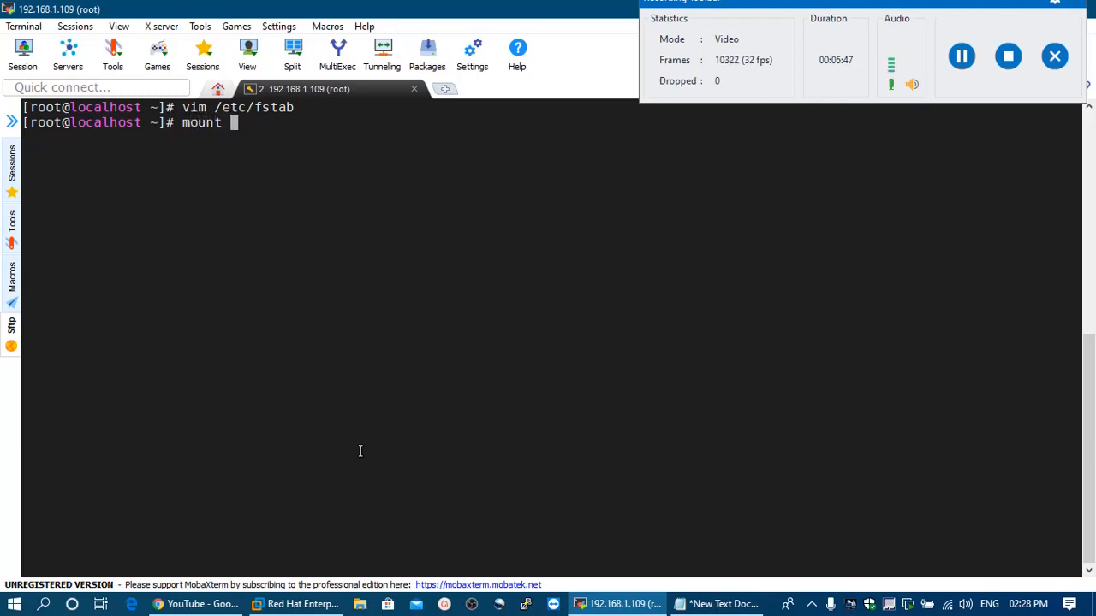
pyautogui.press('BackSpace')
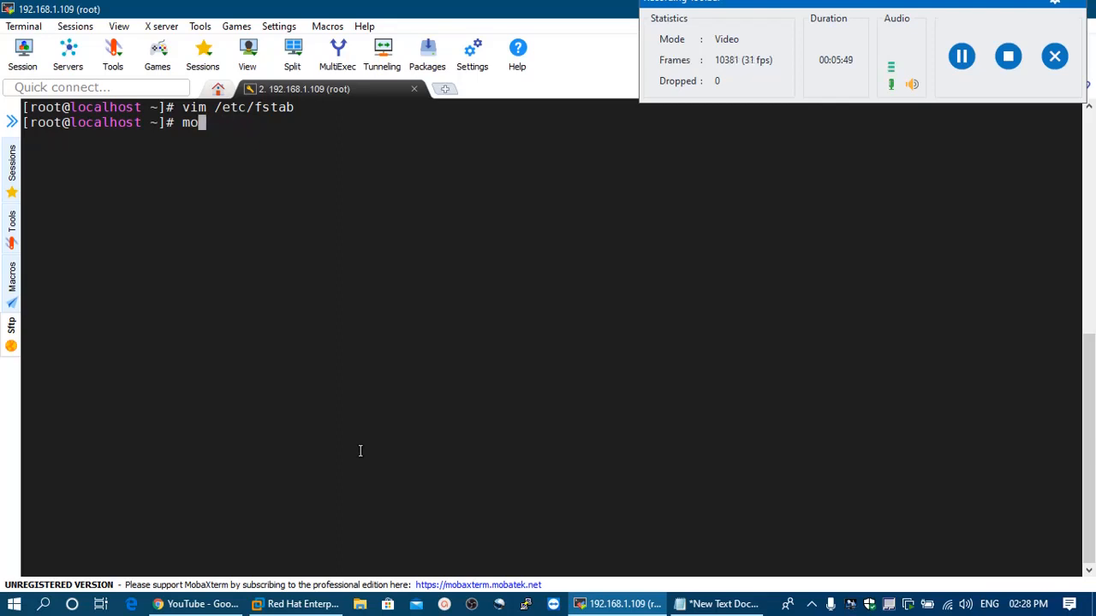
pyautogui.write('umount')
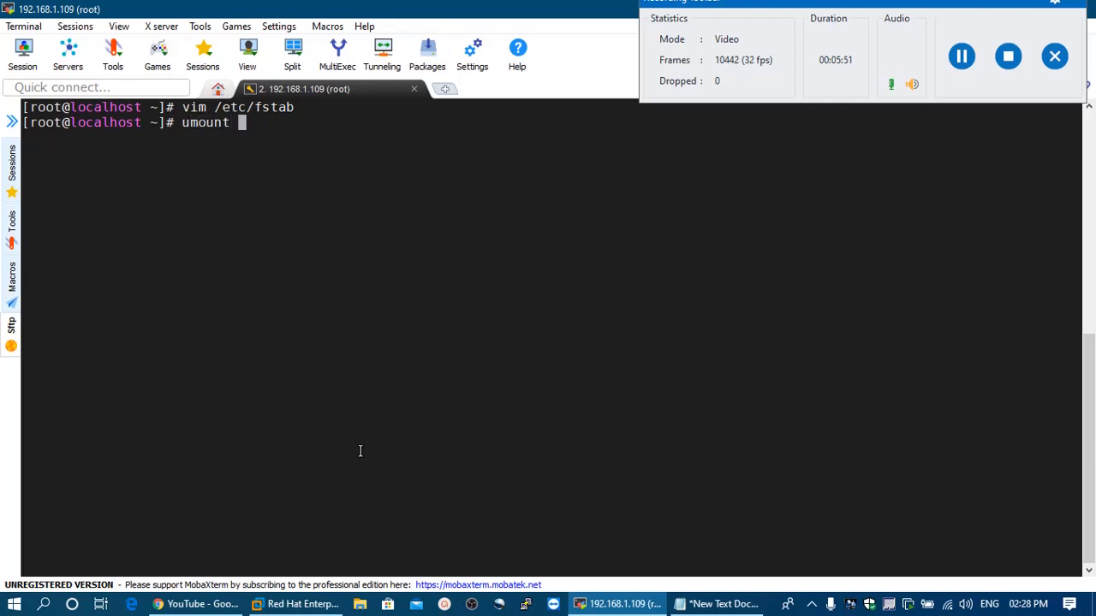
pyautogui.write('/mydata/')
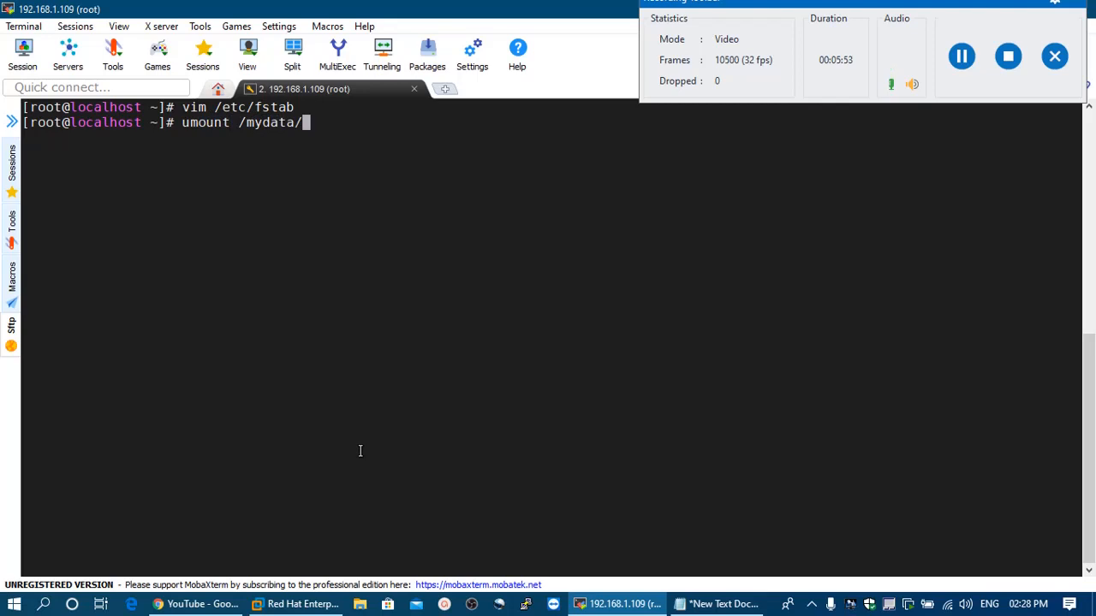
pyautogui.write('mount -a')
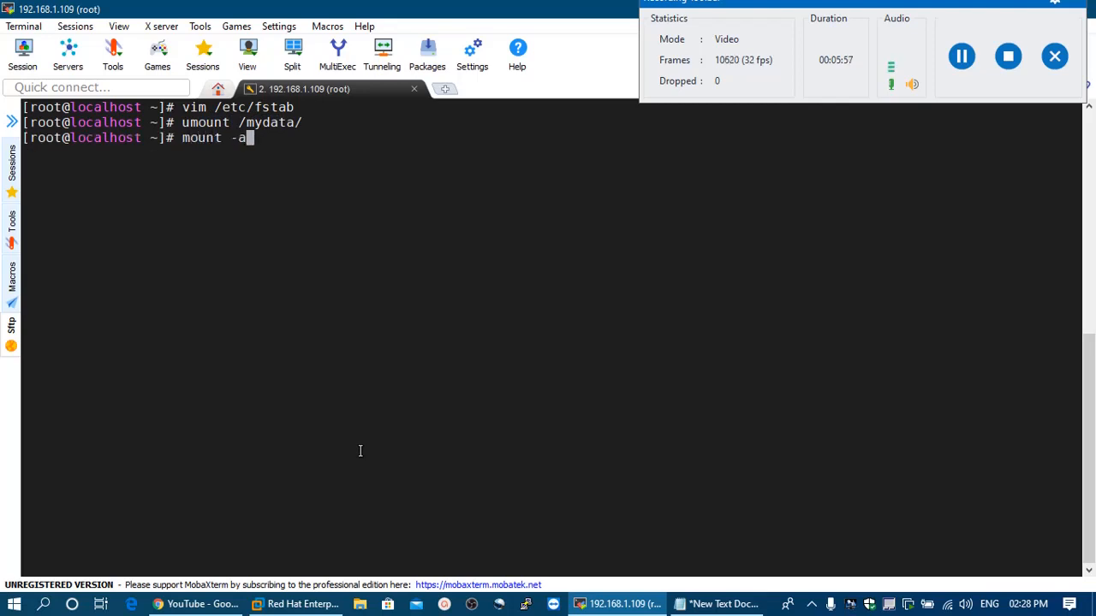
pyautogui.write('cle')
pyautogui.write('df')
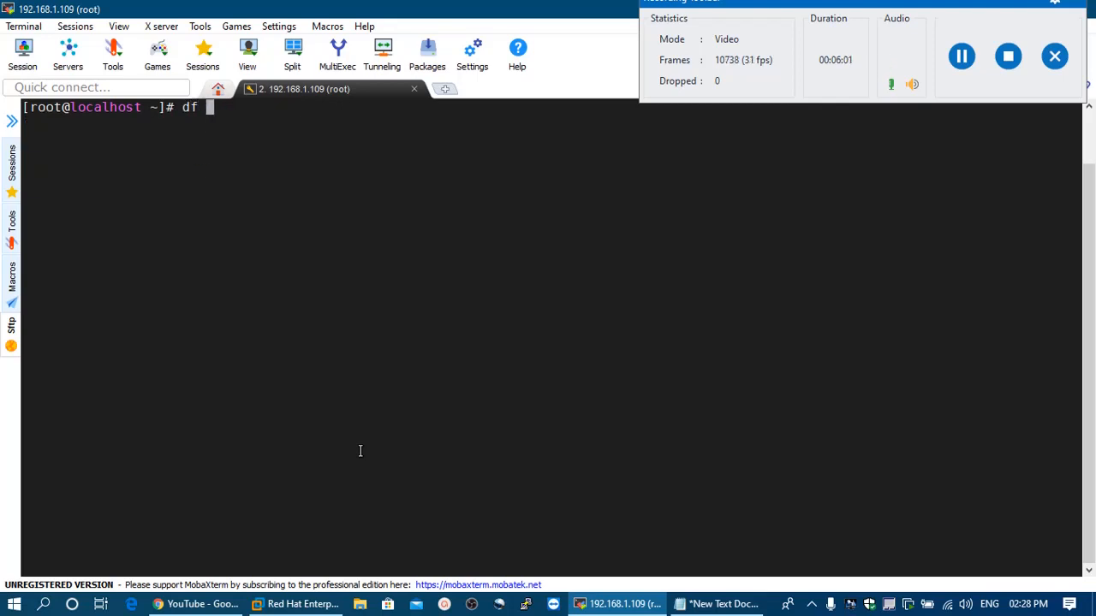
# Step: Confirm with df -hT that /dev/mapper/mydata is ext4 on /mydata, then list /mydata
pyautogui.write('-hT')
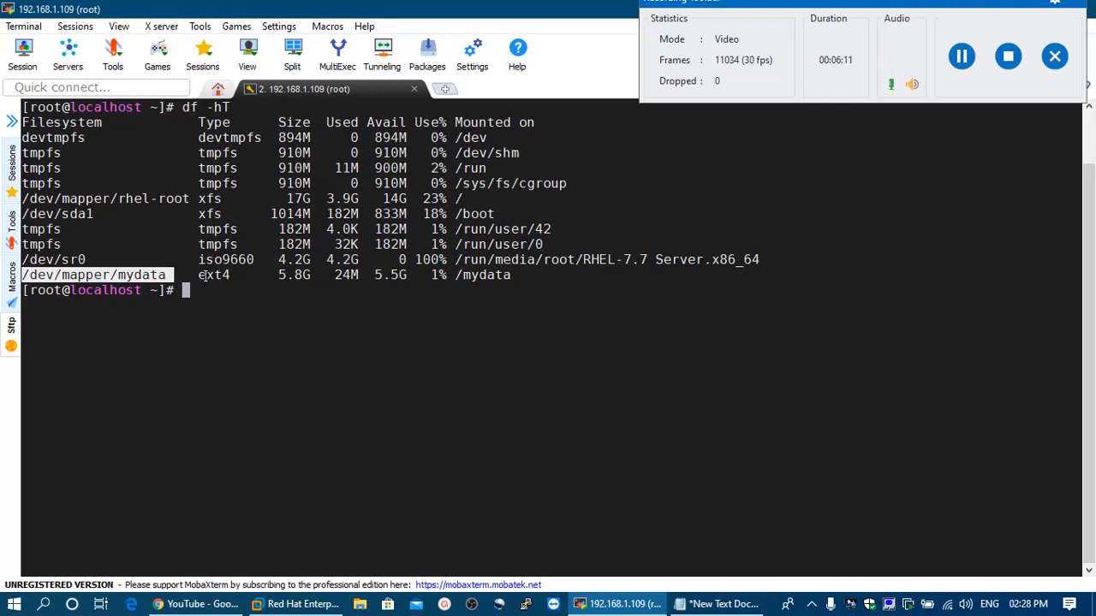
pyautogui.doubleClick(213, 275)
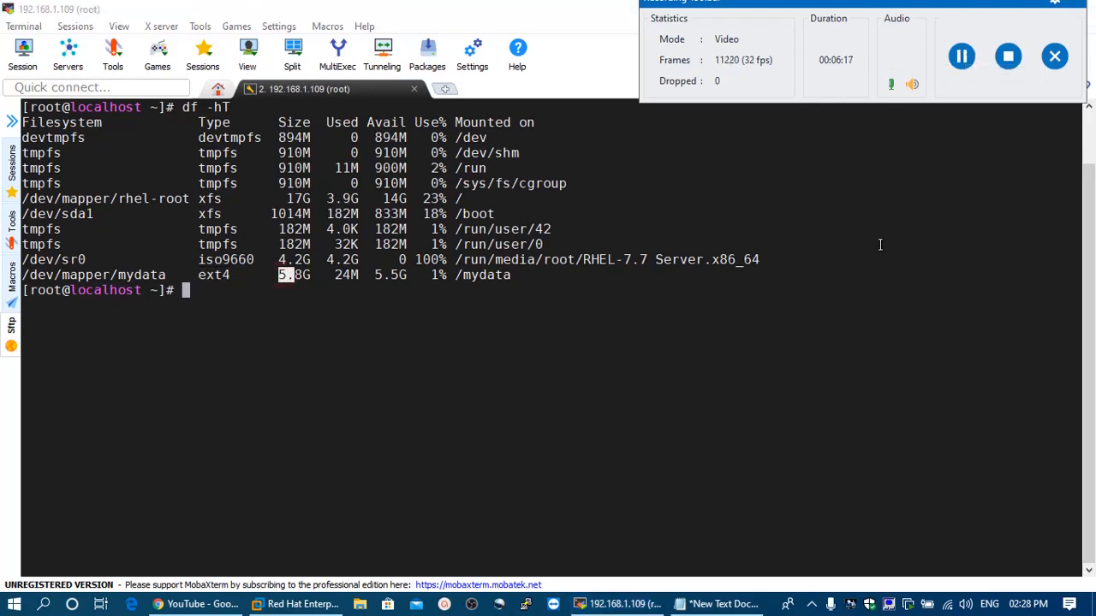
pyautogui.write('c')
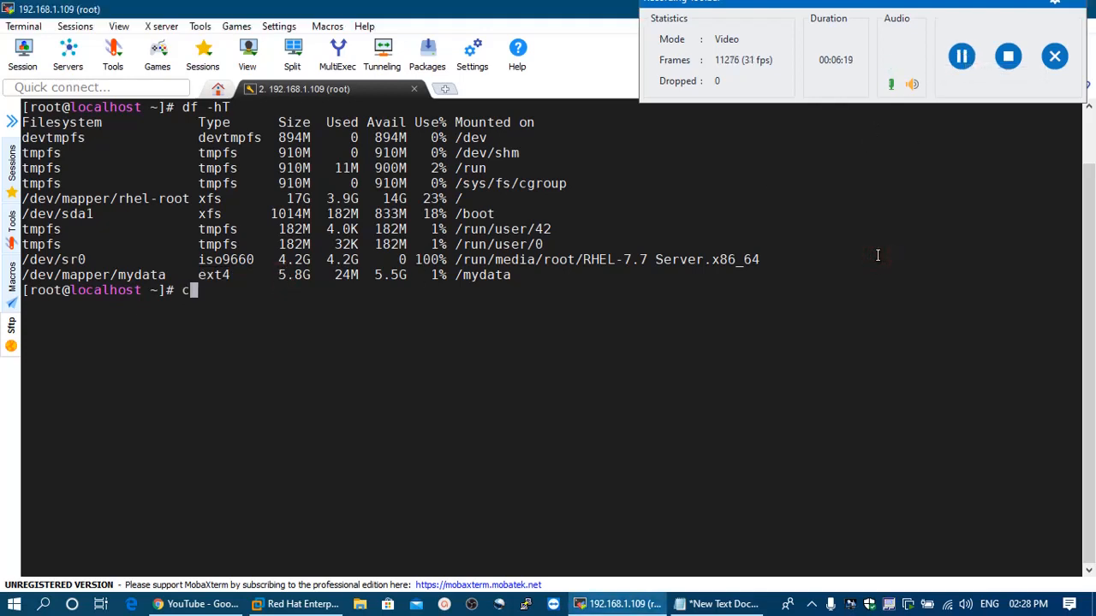
pyautogui.write('d')
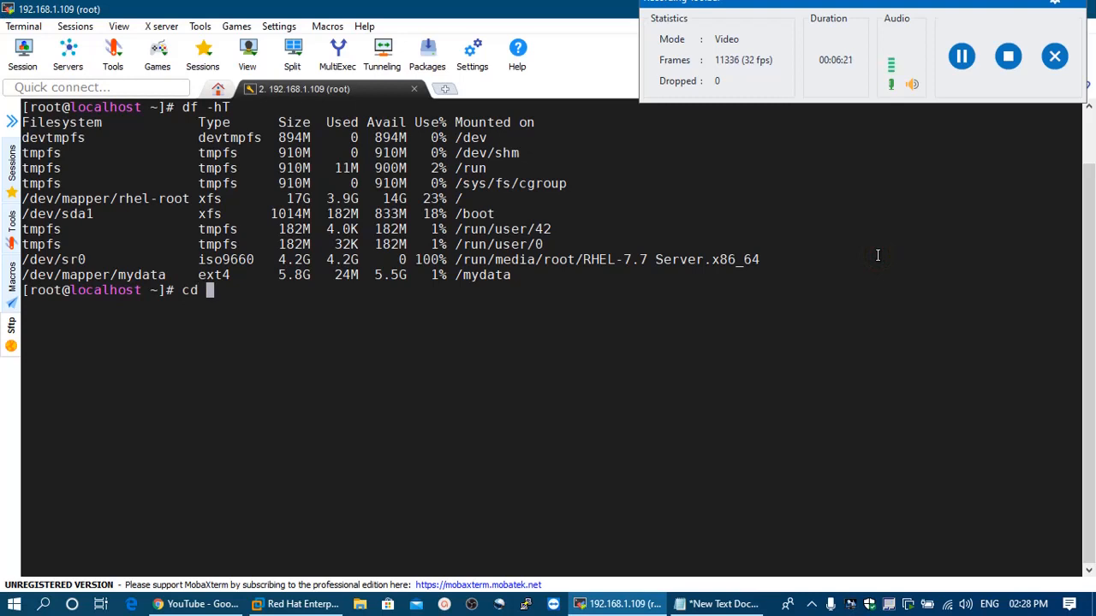
pyautogui.write('/mydata/')
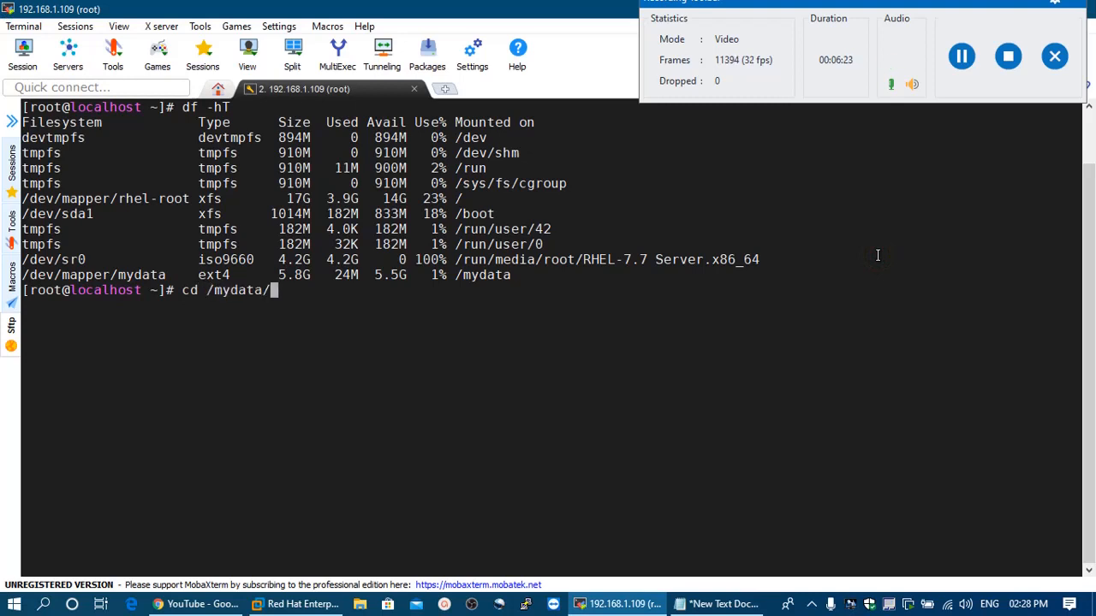
pyautogui.write('ll')
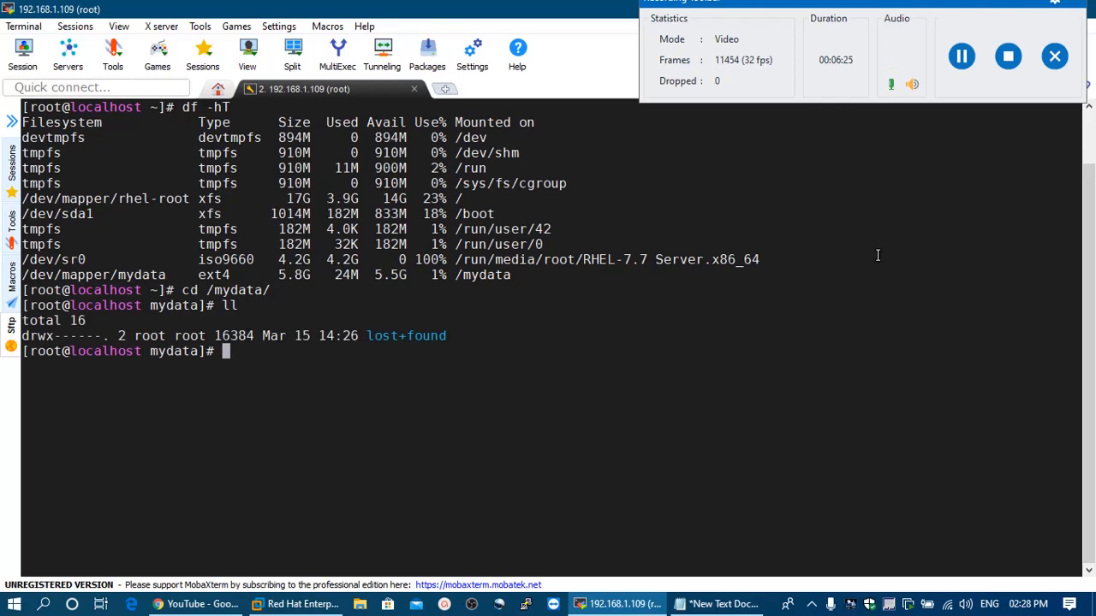
pyautogui.moveTo(450, 341)
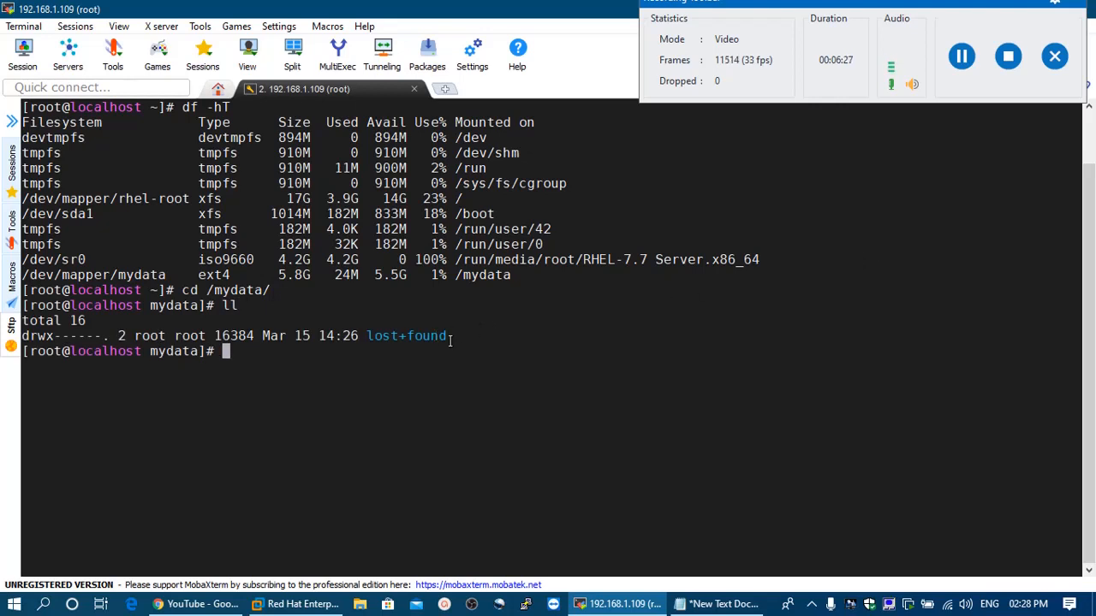
pyautogui.doubleClick(406, 336)
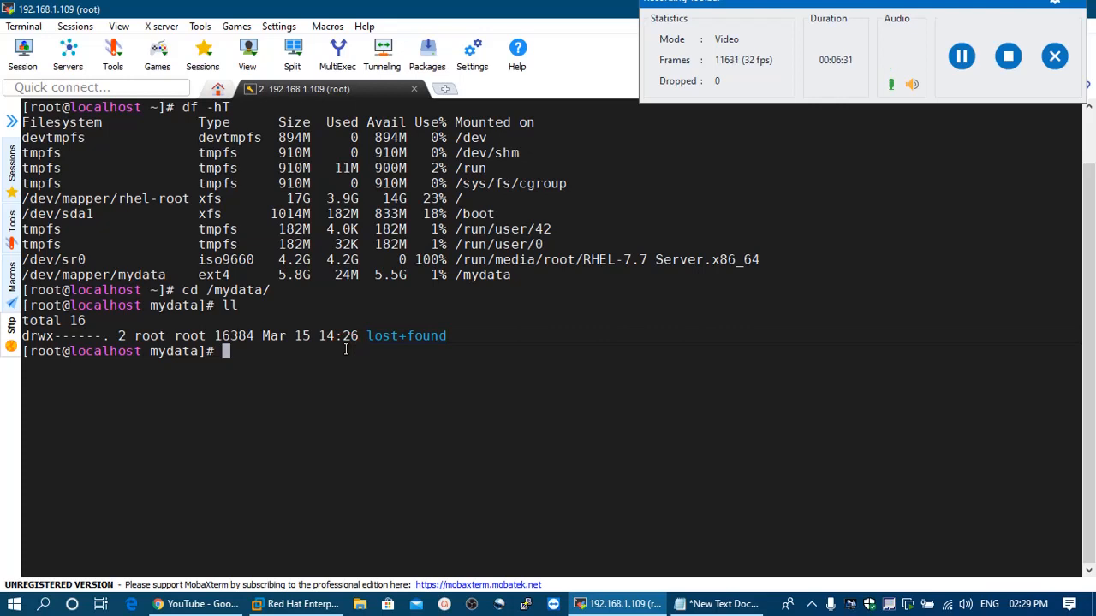
# Step: Create empty files a–e, folders ab, bc, cd and a calendar file t.txt in /mydata
pyautogui.write('touch a b c d e')
pyautogui.write('mkdir ab bc cd')
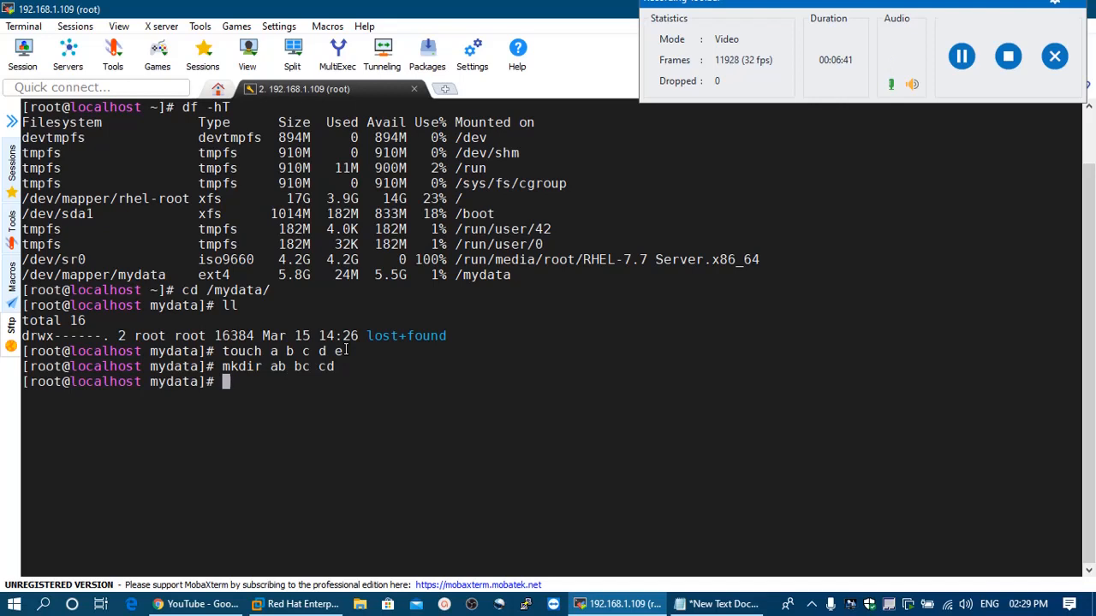
pyautogui.write('cal')
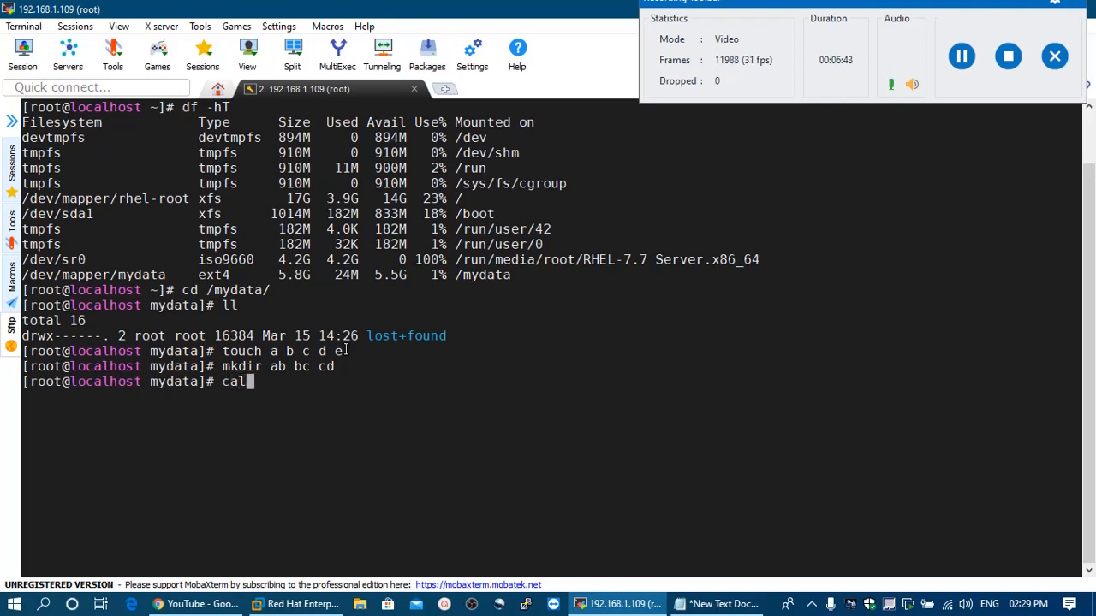
pyautogui.write('0')
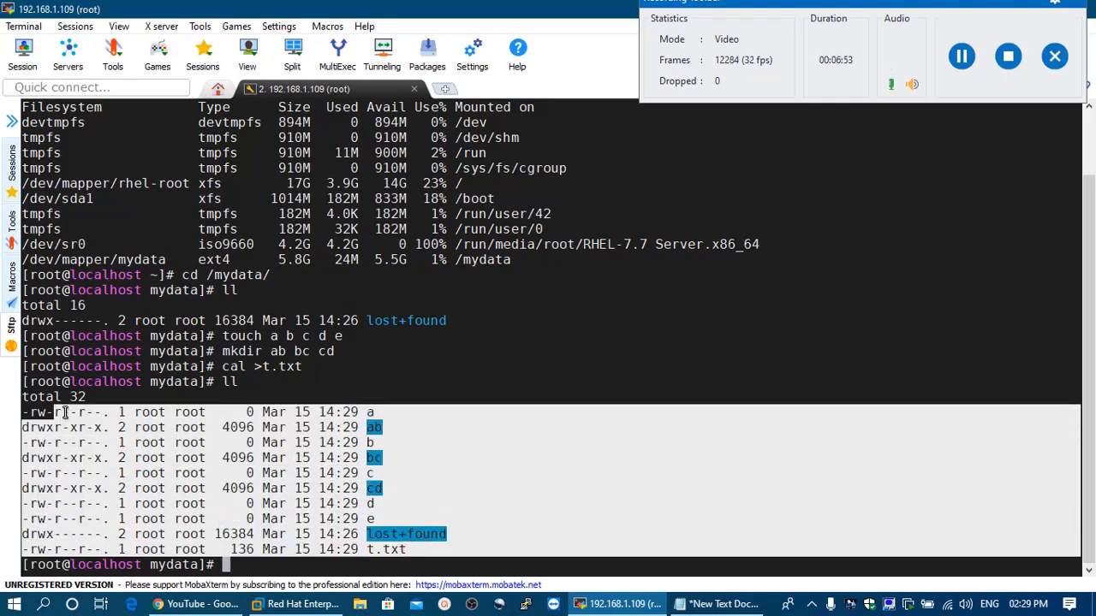
pyautogui.moveTo(592, 377)
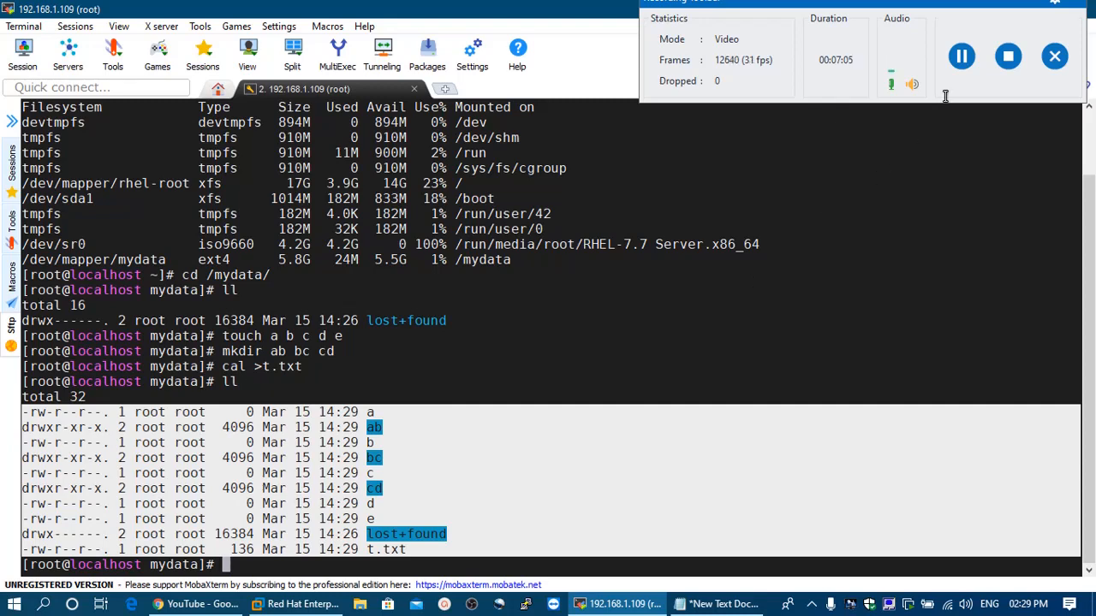
pyautogui.click(718, 605)
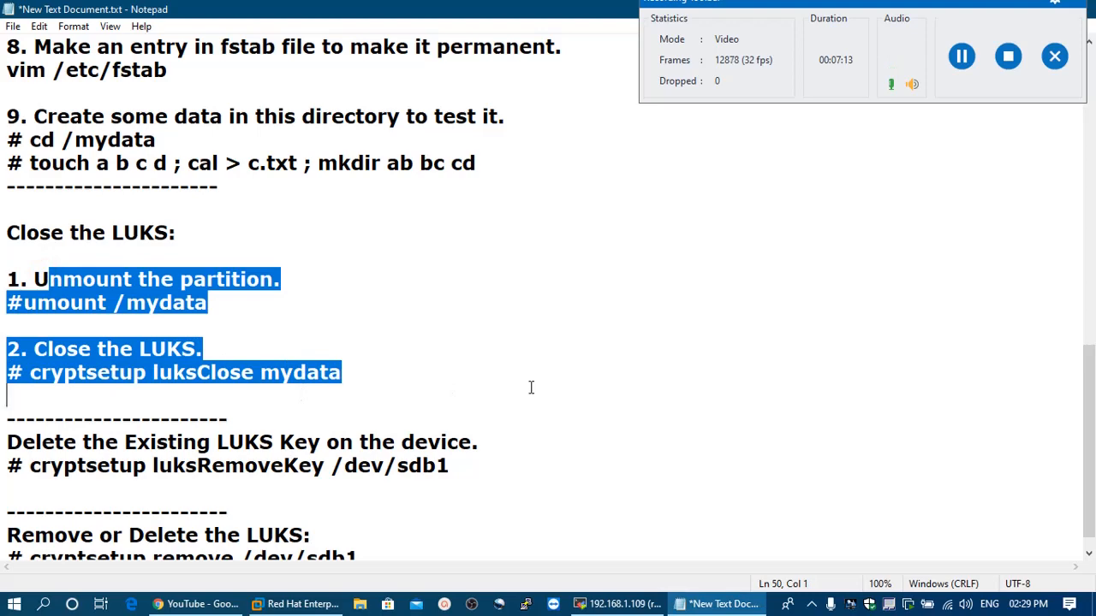
pyautogui.moveTo(617, 603)
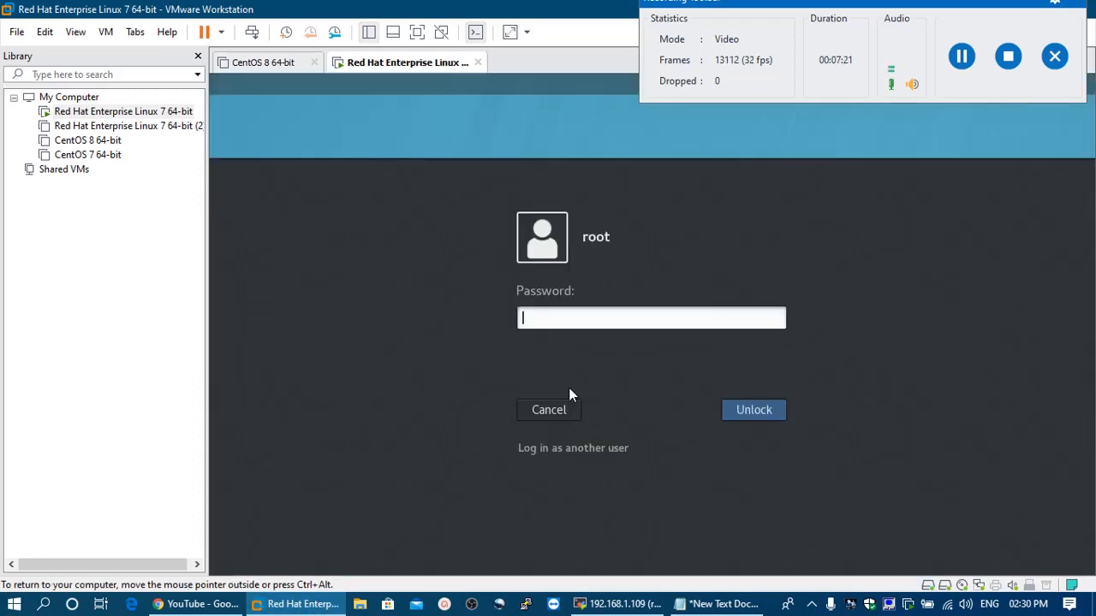
pyautogui.moveTo(567, 323)
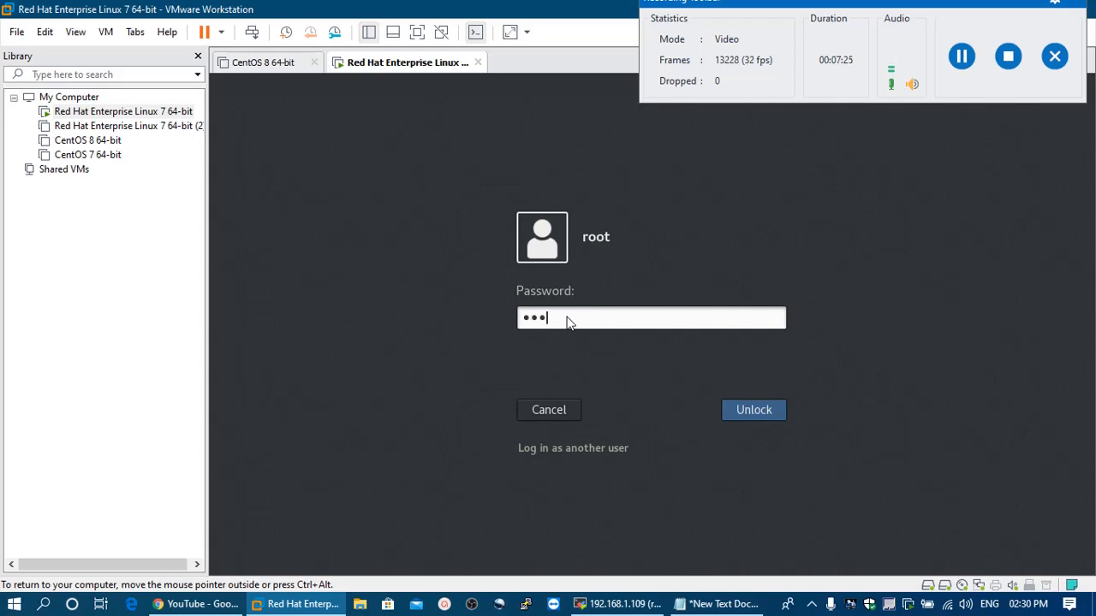
# Step: Unlock the RHEL 7 guest as root and open Applications > Utilities
pyautogui.click(752, 409)
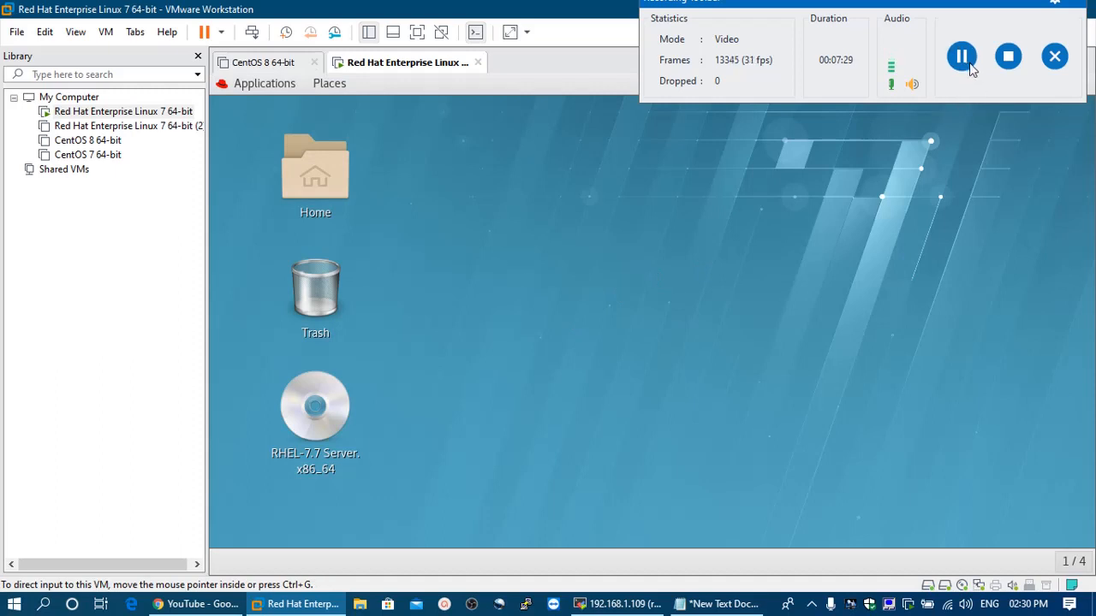
pyautogui.click(264, 83)
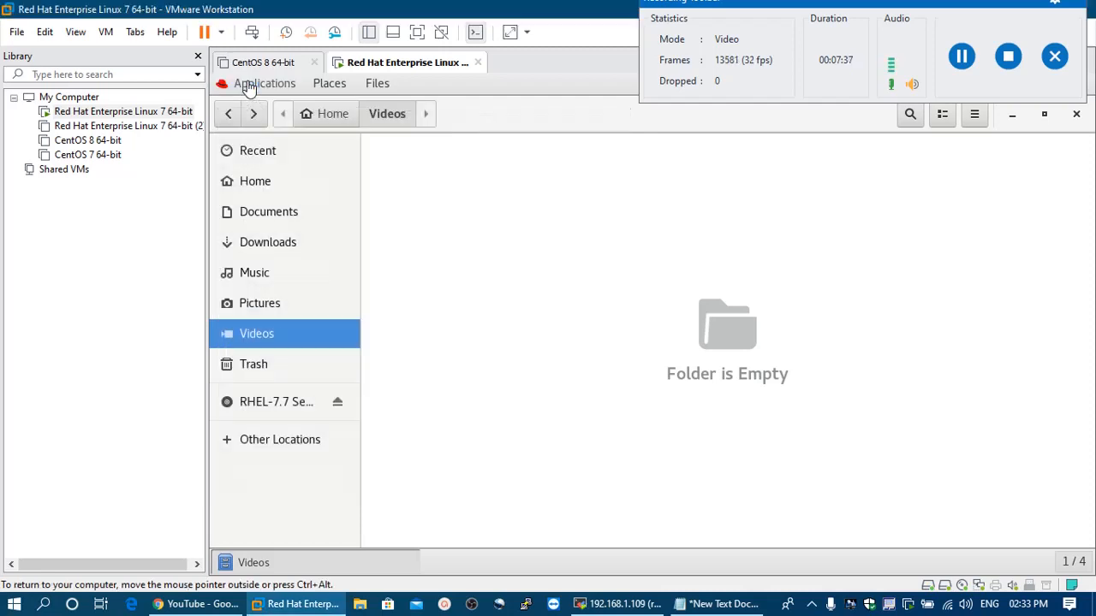
pyautogui.click(264, 83)
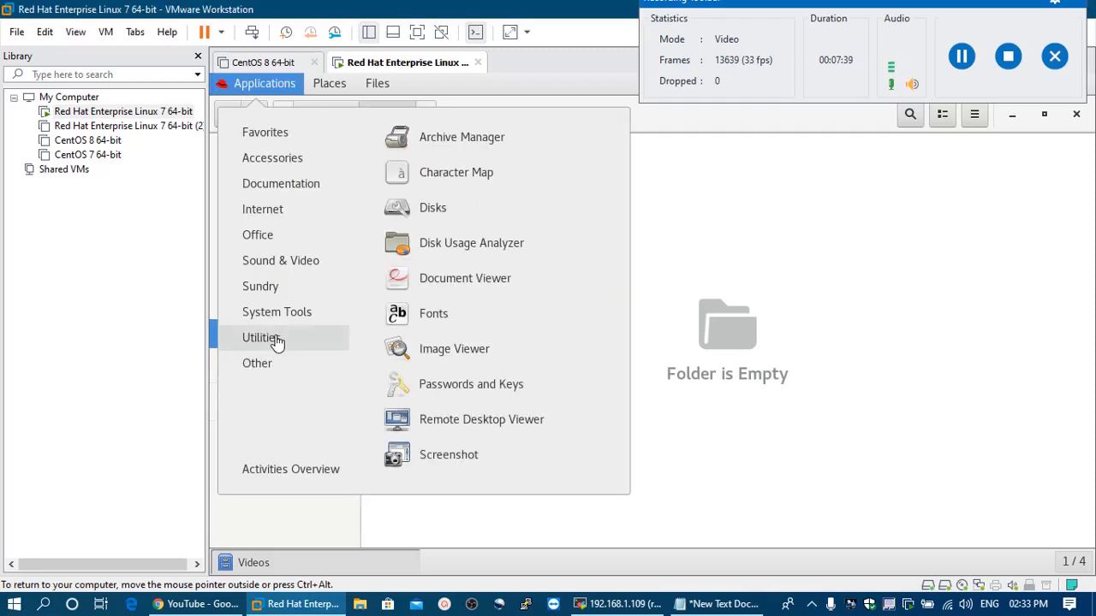
pyautogui.moveTo(291, 363)
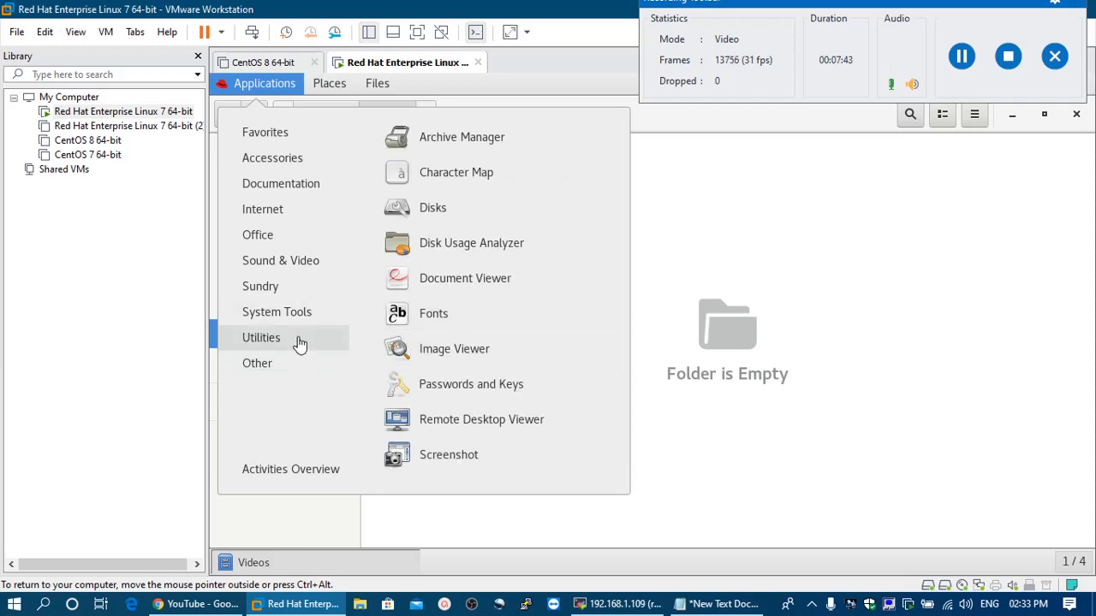
pyautogui.moveTo(365, 344)
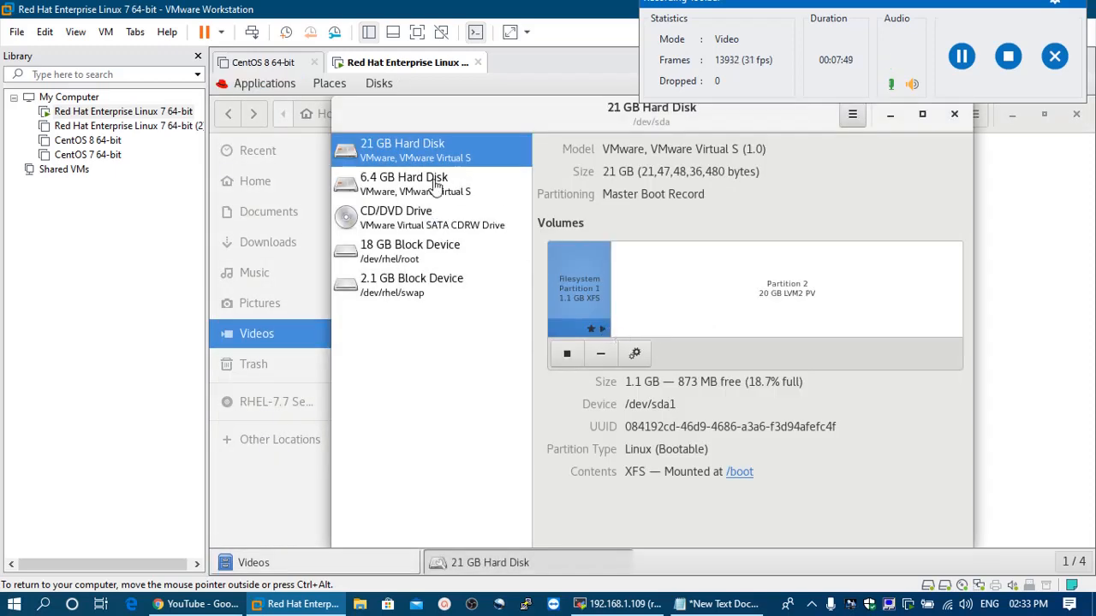
# Step: Try locking the 6.4 GB disk's LUKS partition in Disks, dismiss both target-busy errors, and close Disks
pyautogui.click(403, 184)
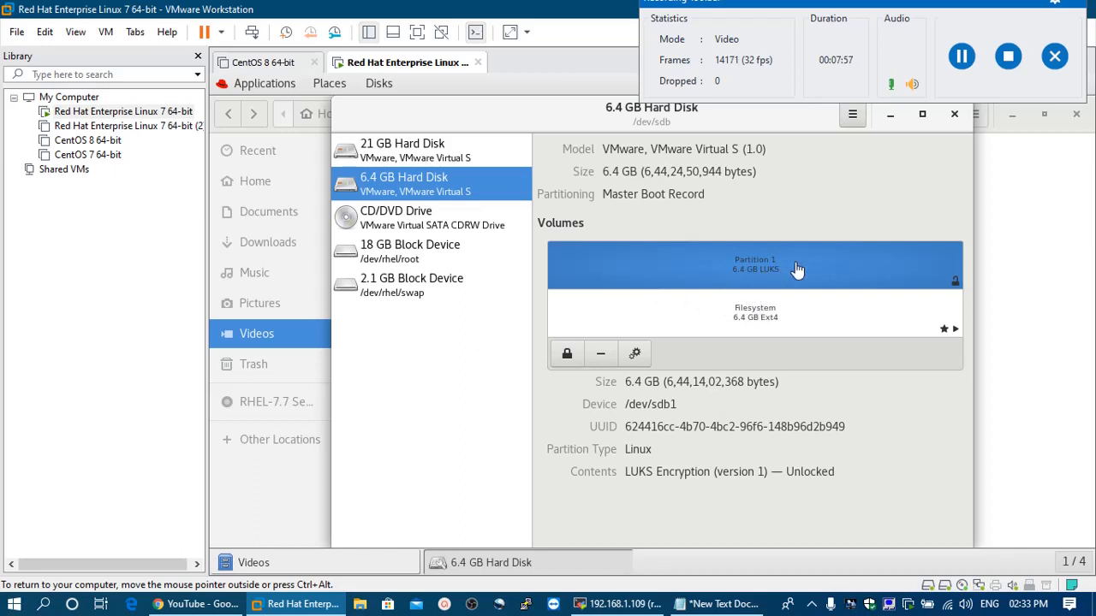
pyautogui.moveTo(713, 317)
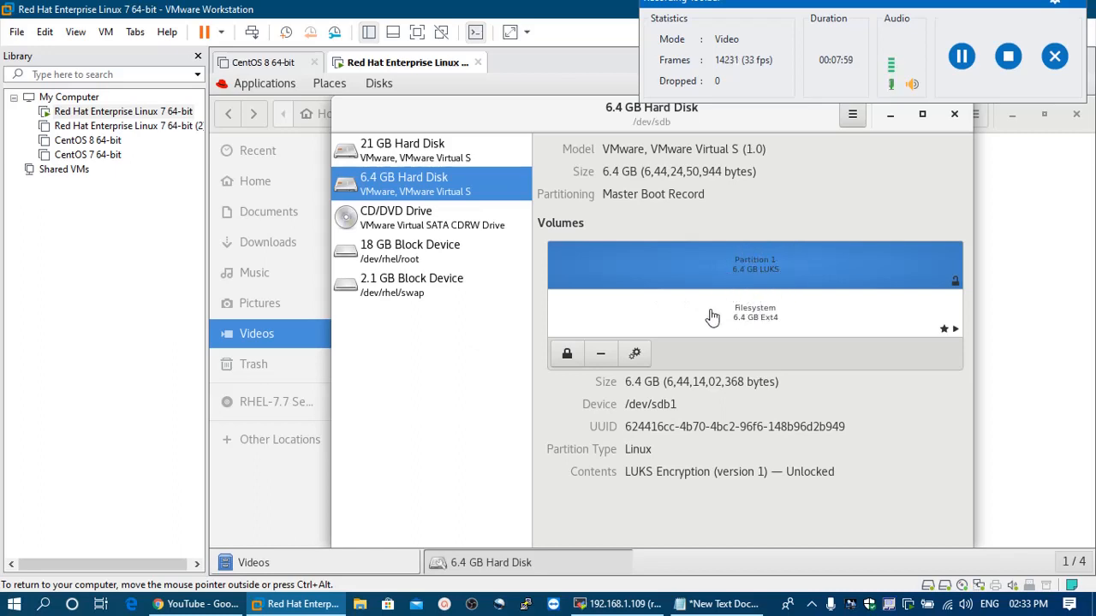
pyautogui.click(600, 353)
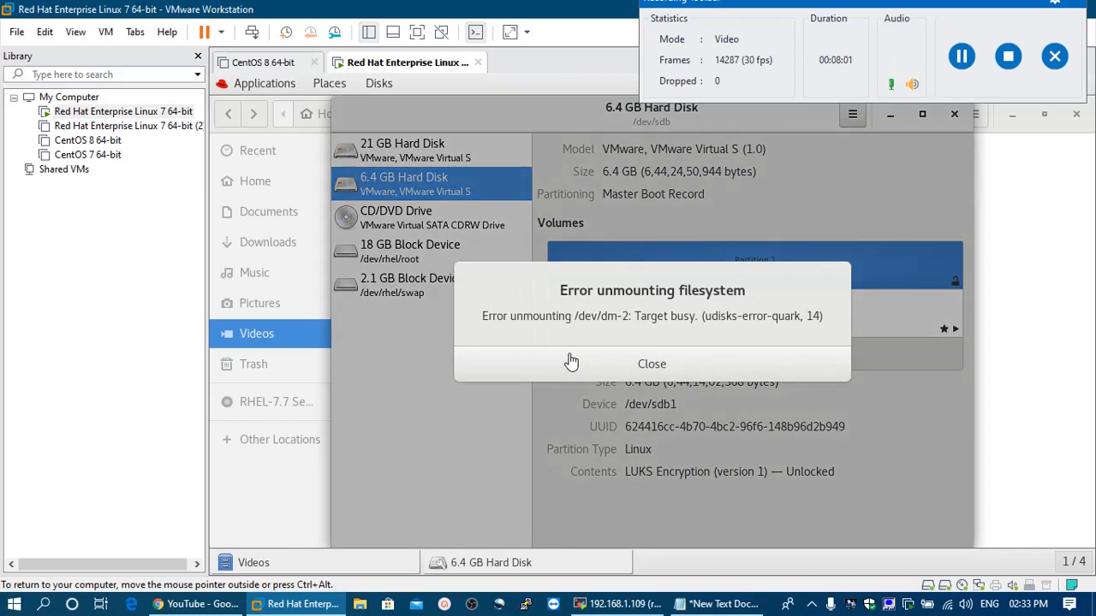
pyautogui.click(651, 364)
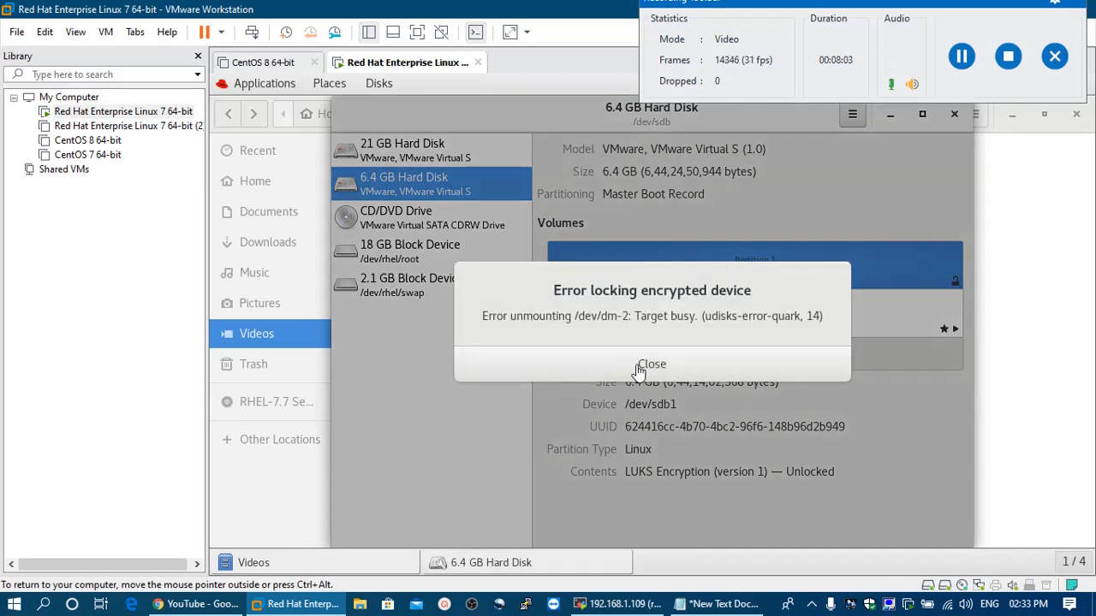
pyautogui.click(651, 364)
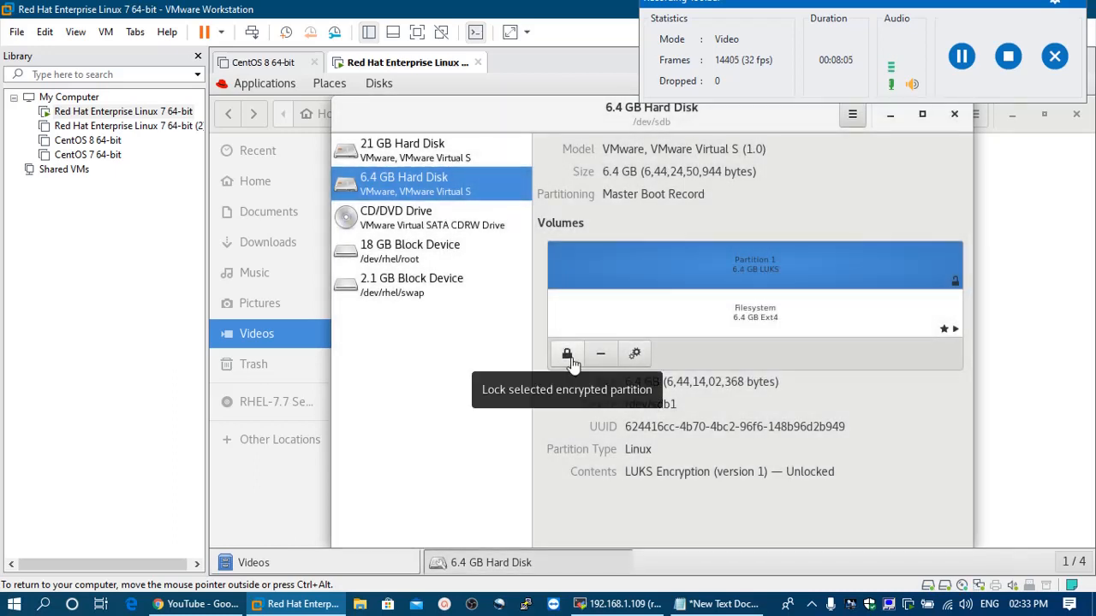
pyautogui.moveTo(713, 251)
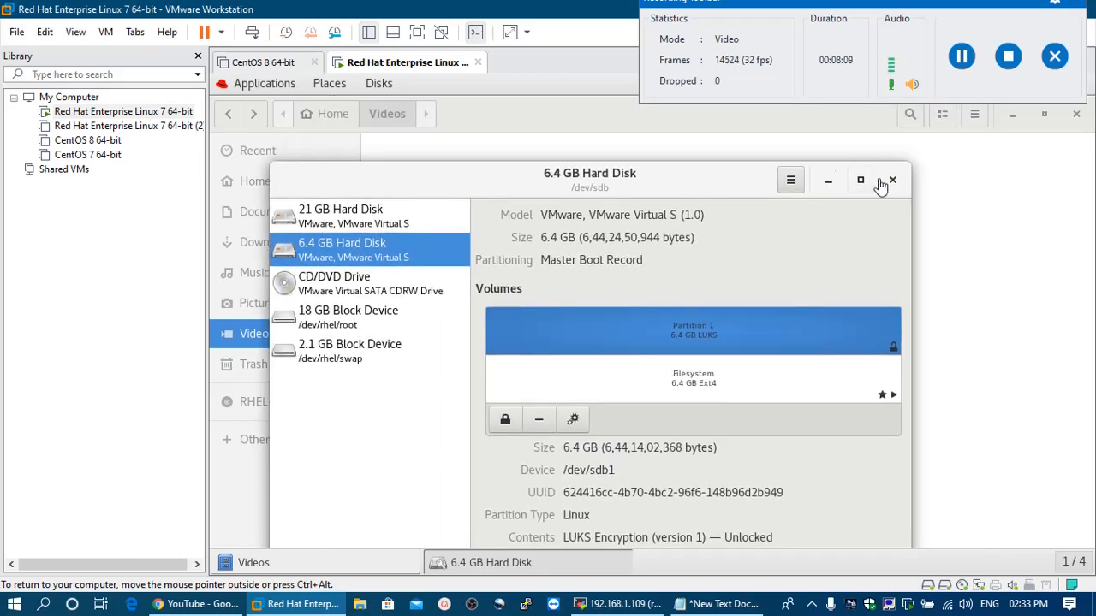
pyautogui.click(892, 180)
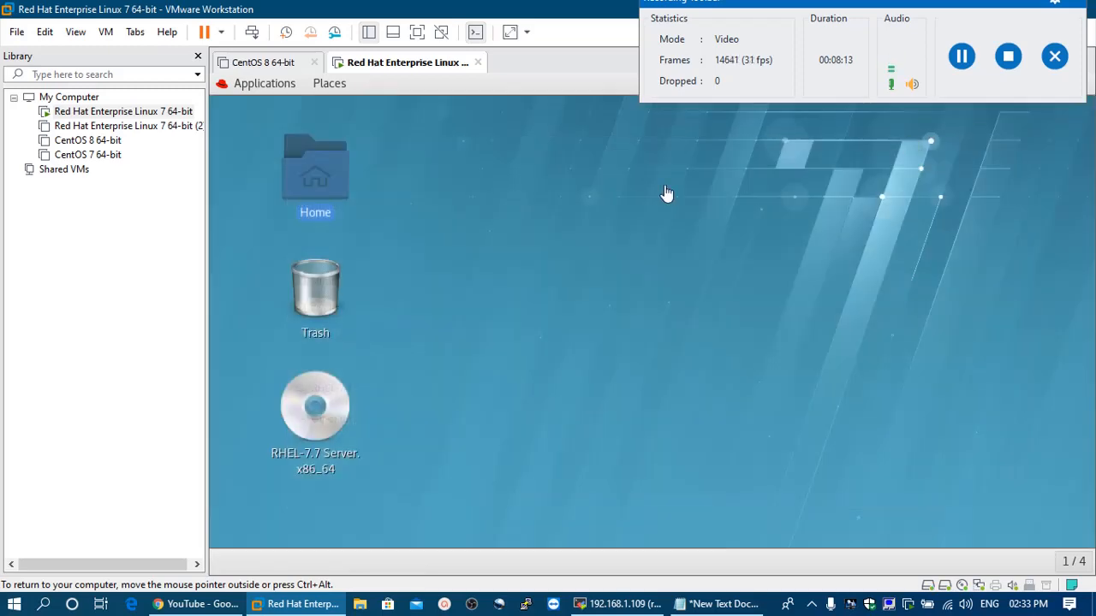
pyautogui.click(615, 604)
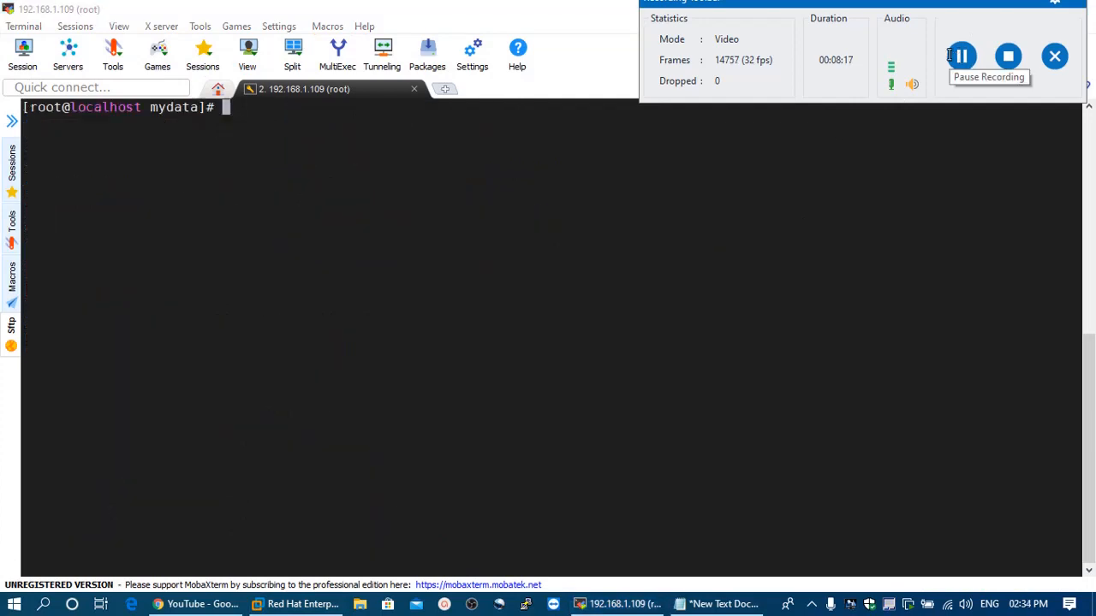
pyautogui.moveTo(526, 178)
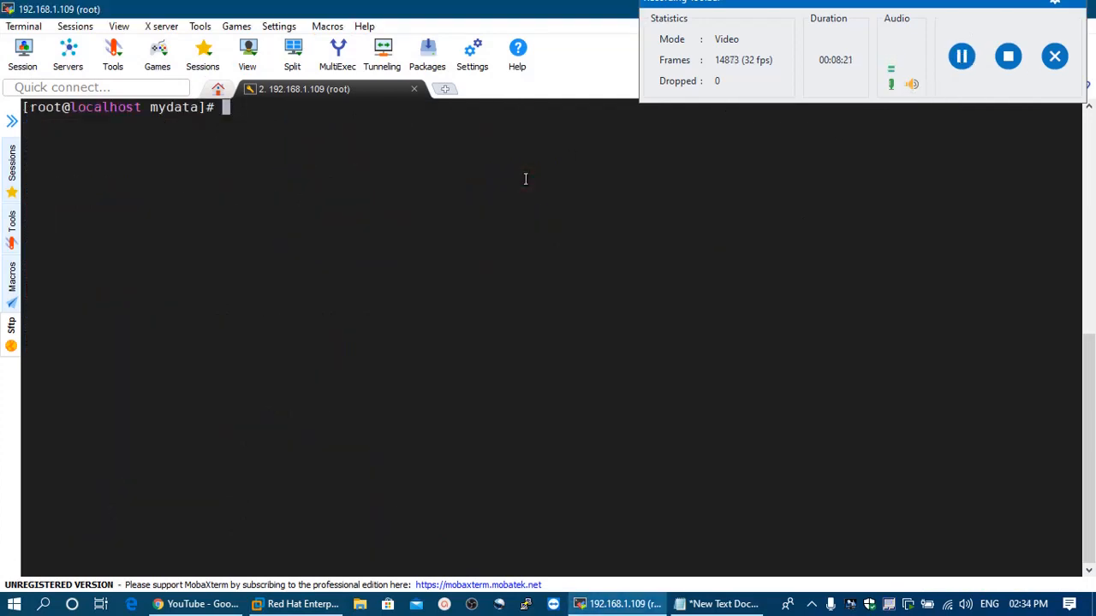
# Step: Unmount /mydata and close the mydata mapping with cryptsetup luksClose
pyautogui.write('cd')
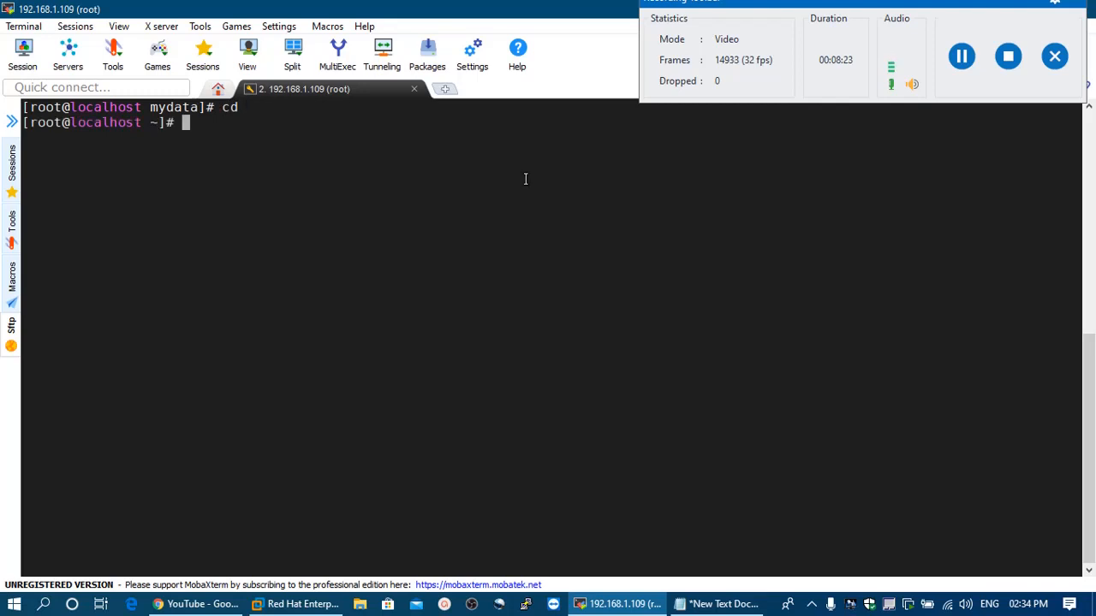
pyautogui.write('umount')
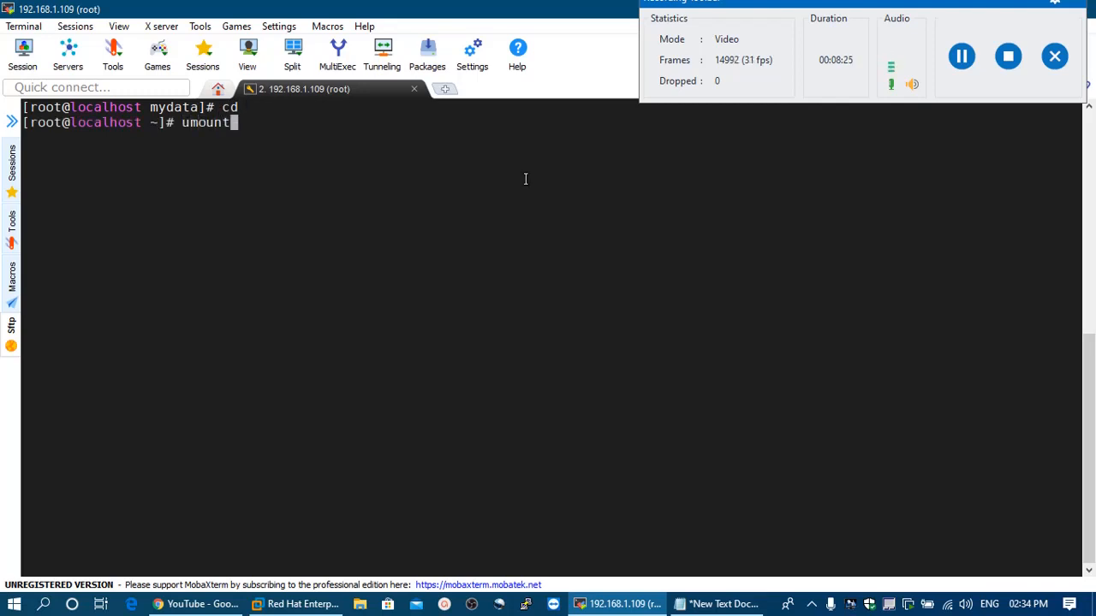
pyautogui.write('/mydata/')
pyautogui.write('cryptsetup luksClose mydata')
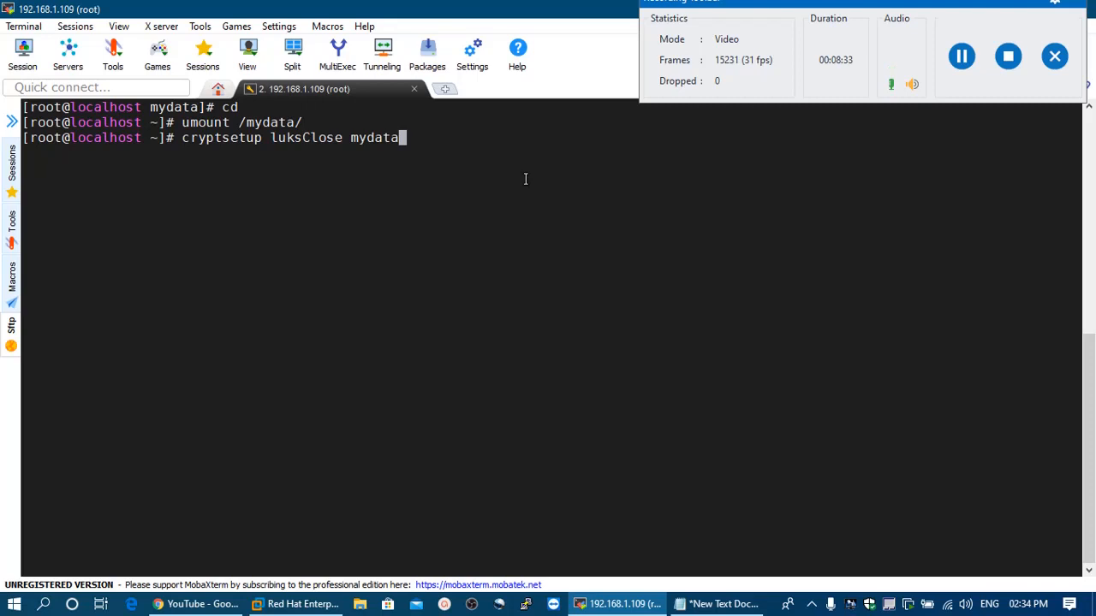
pyautogui.press('Return')
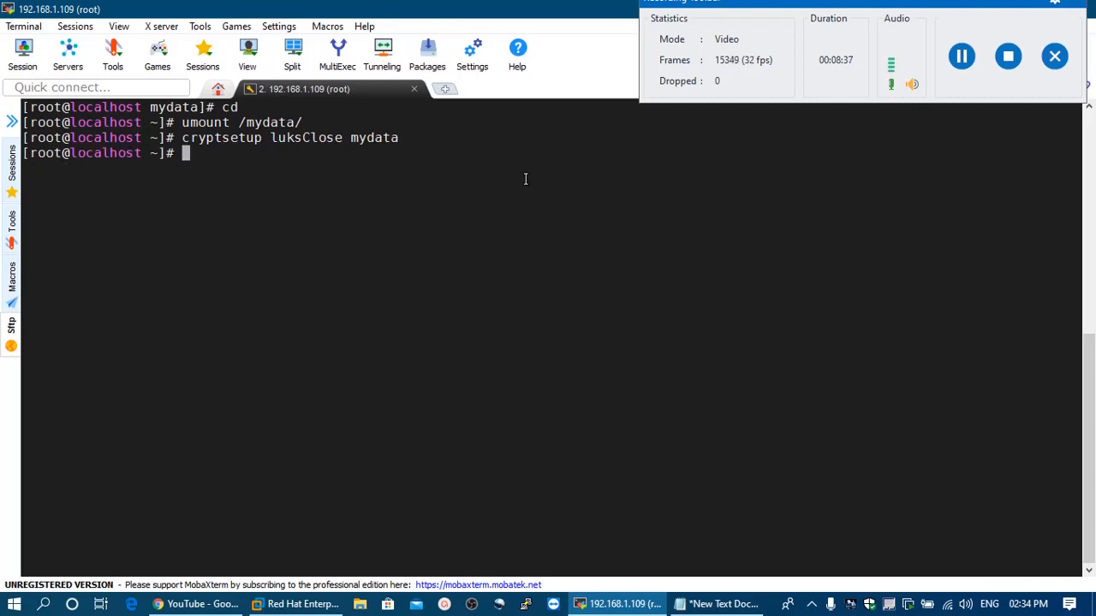
pyautogui.click(716, 603)
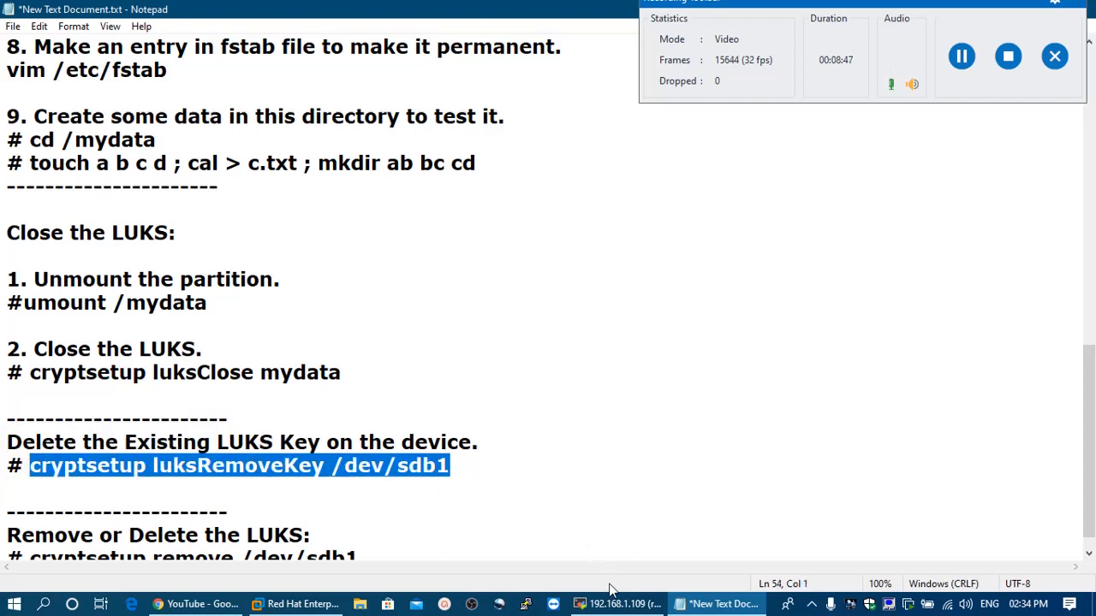
# Step: Return from the Notepad notes to the MobaXterm terminal session
pyautogui.click(615, 604)
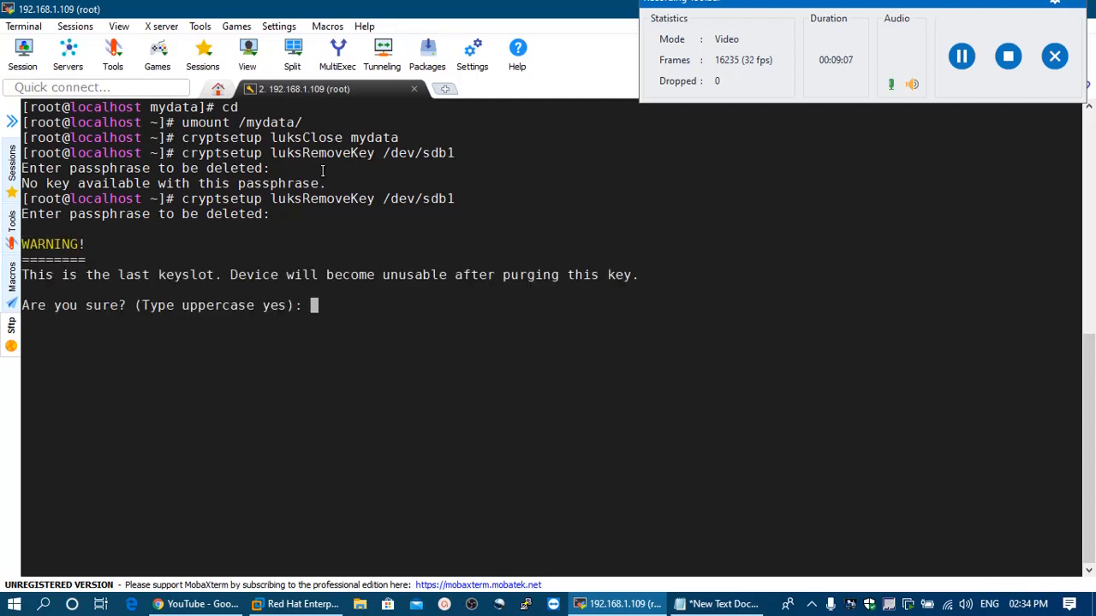
# Step: Remove the last LUKS key from /dev/sdb1, confirming the purge warning with YES
pyautogui.write('YES')
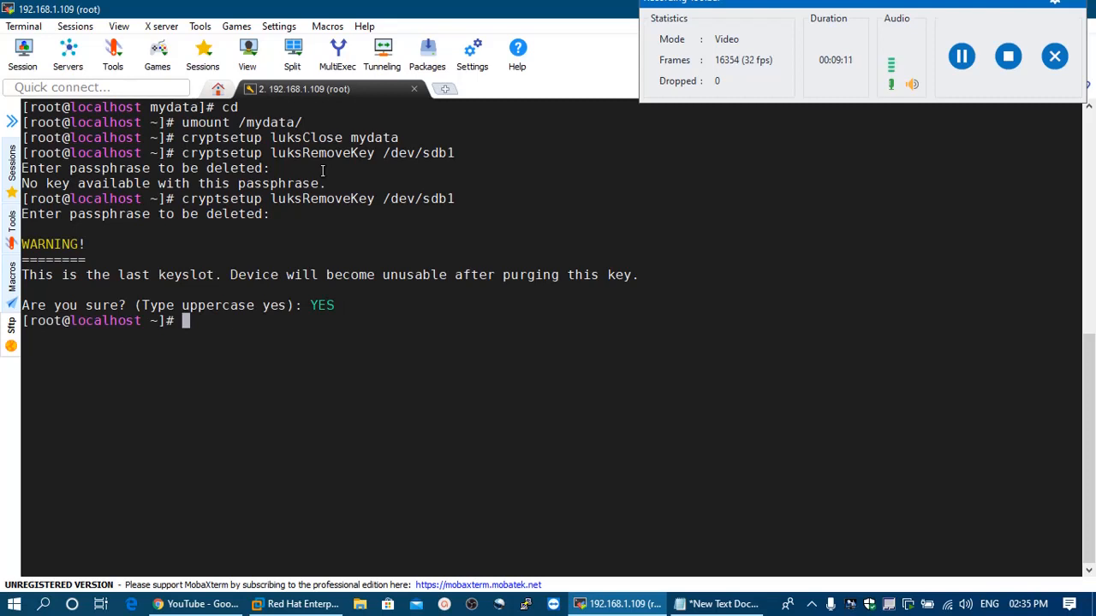
pyautogui.moveTo(746, 419)
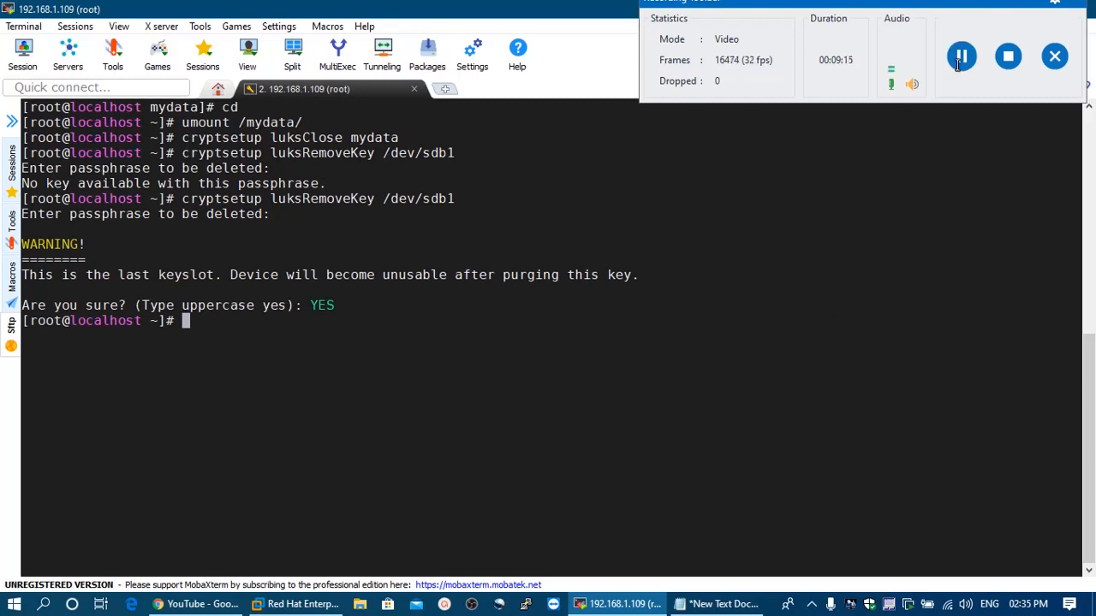
pyautogui.click(700, 604)
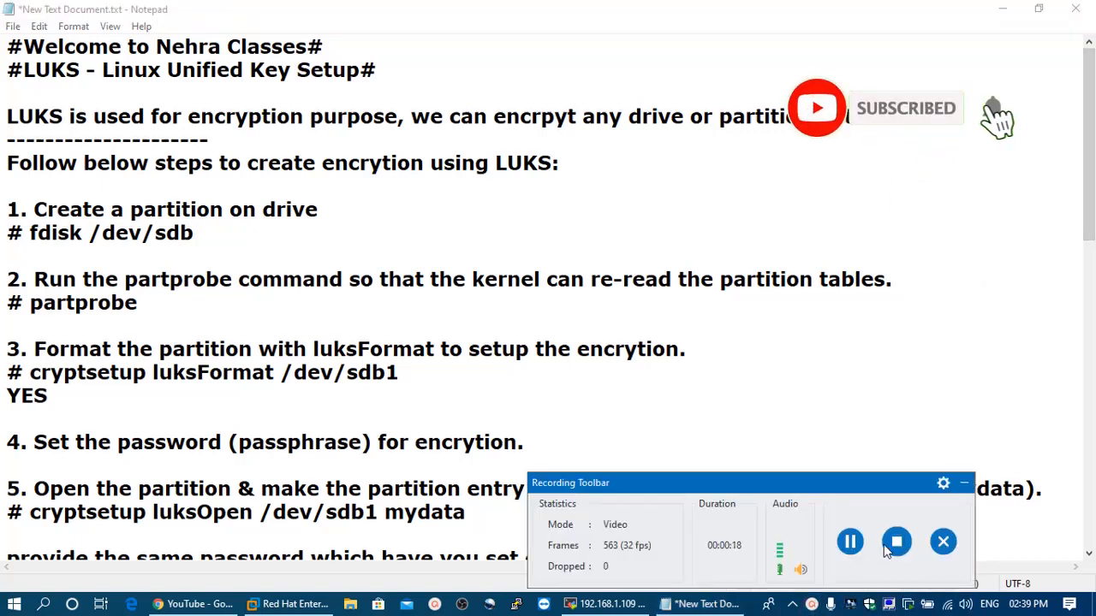
# Step: Scroll the Notepad LUKS notes back to the welcome heading at the top
pyautogui.moveTo(571, 482); pyautogui.dragTo(653, 117)
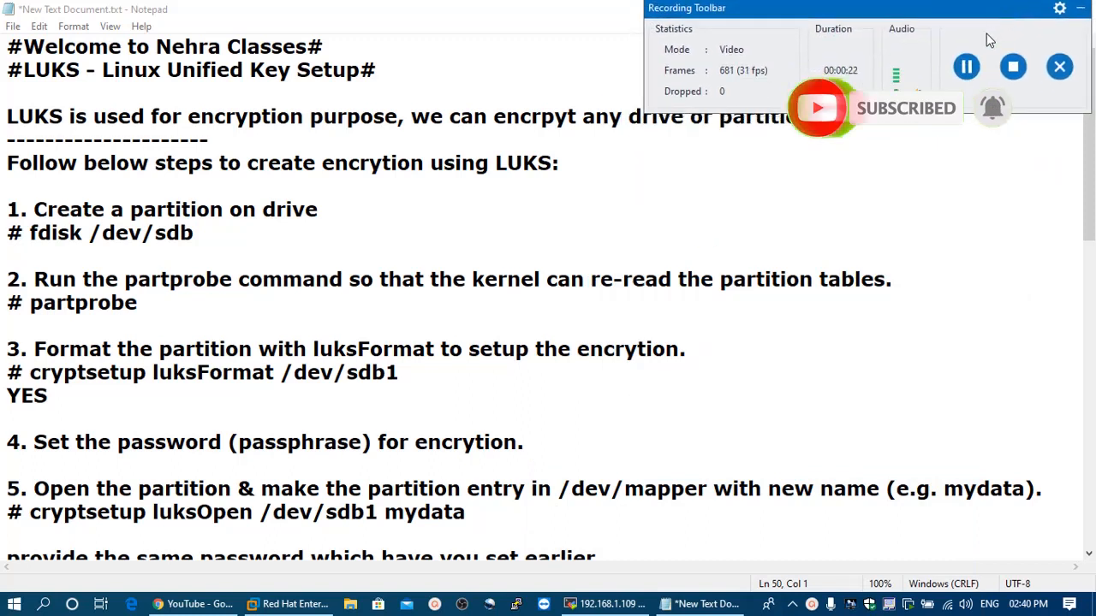
pyautogui.moveTo(1013, 66)
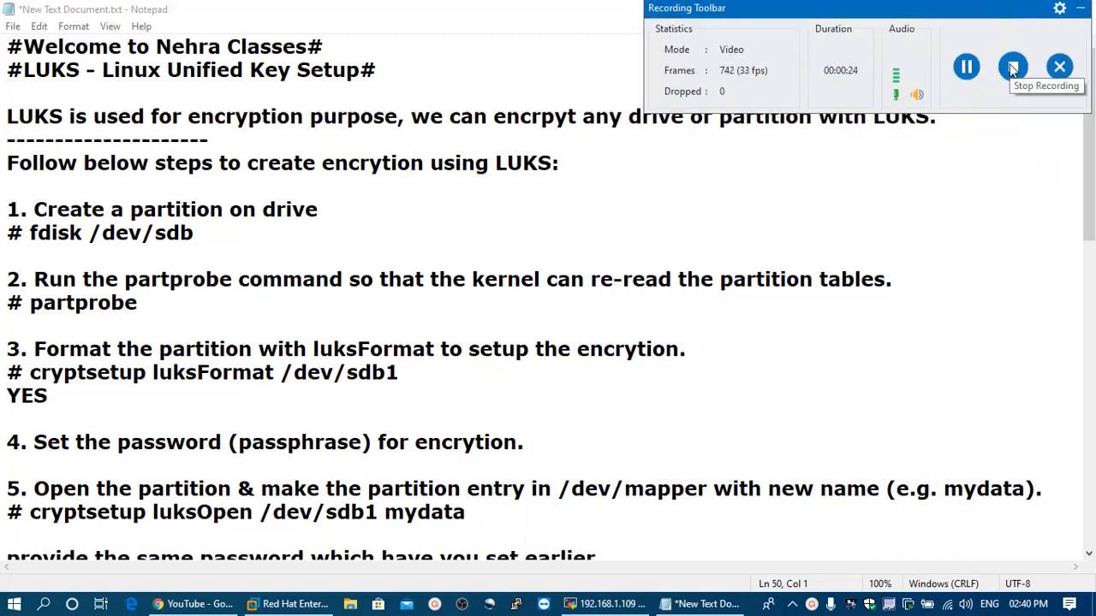